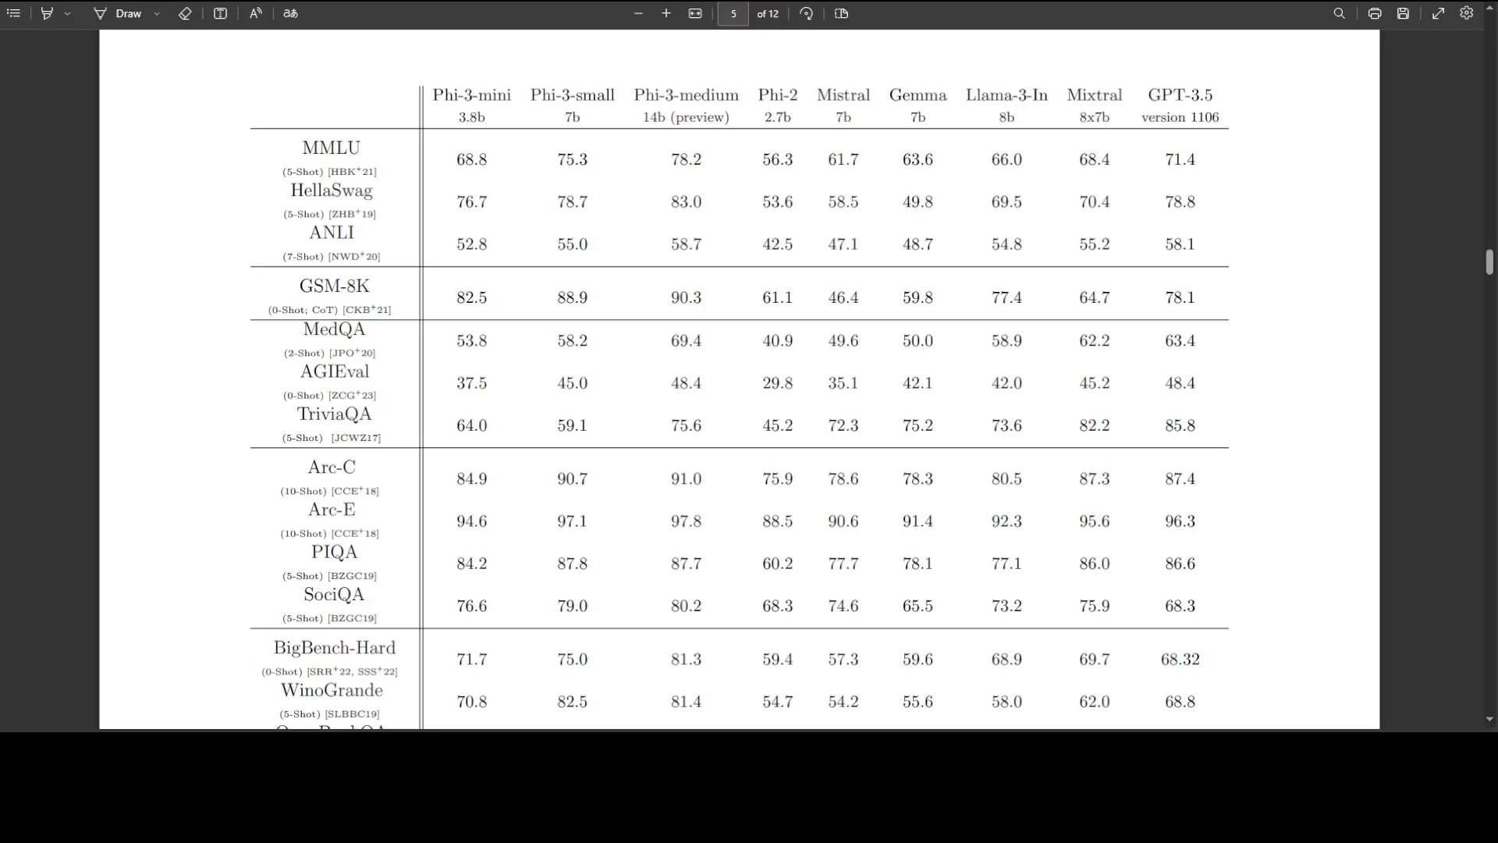
pyautogui.moveTo(68, 253)
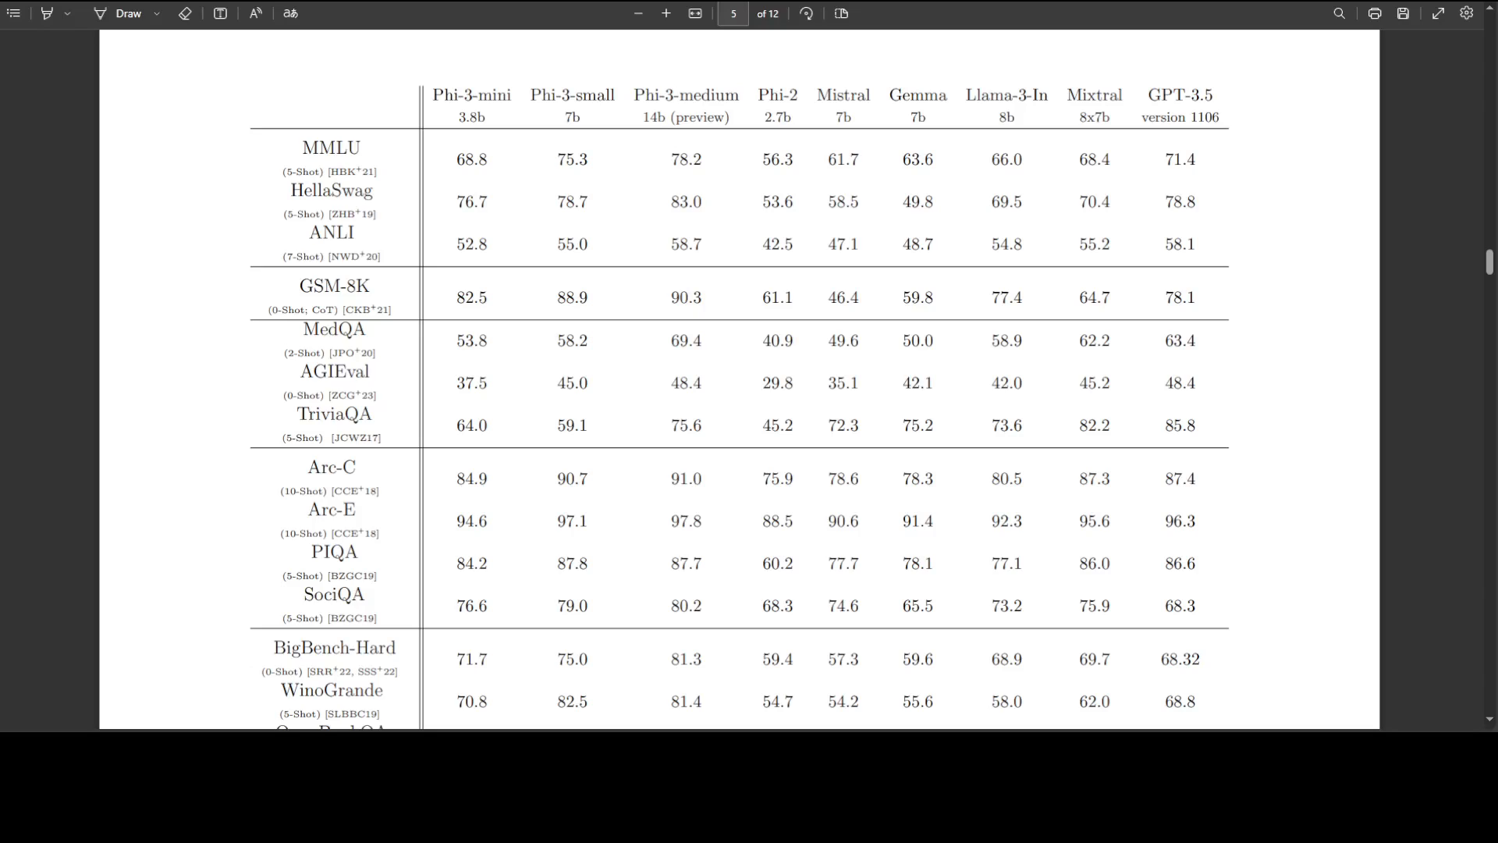
pyautogui.moveTo(362, 203)
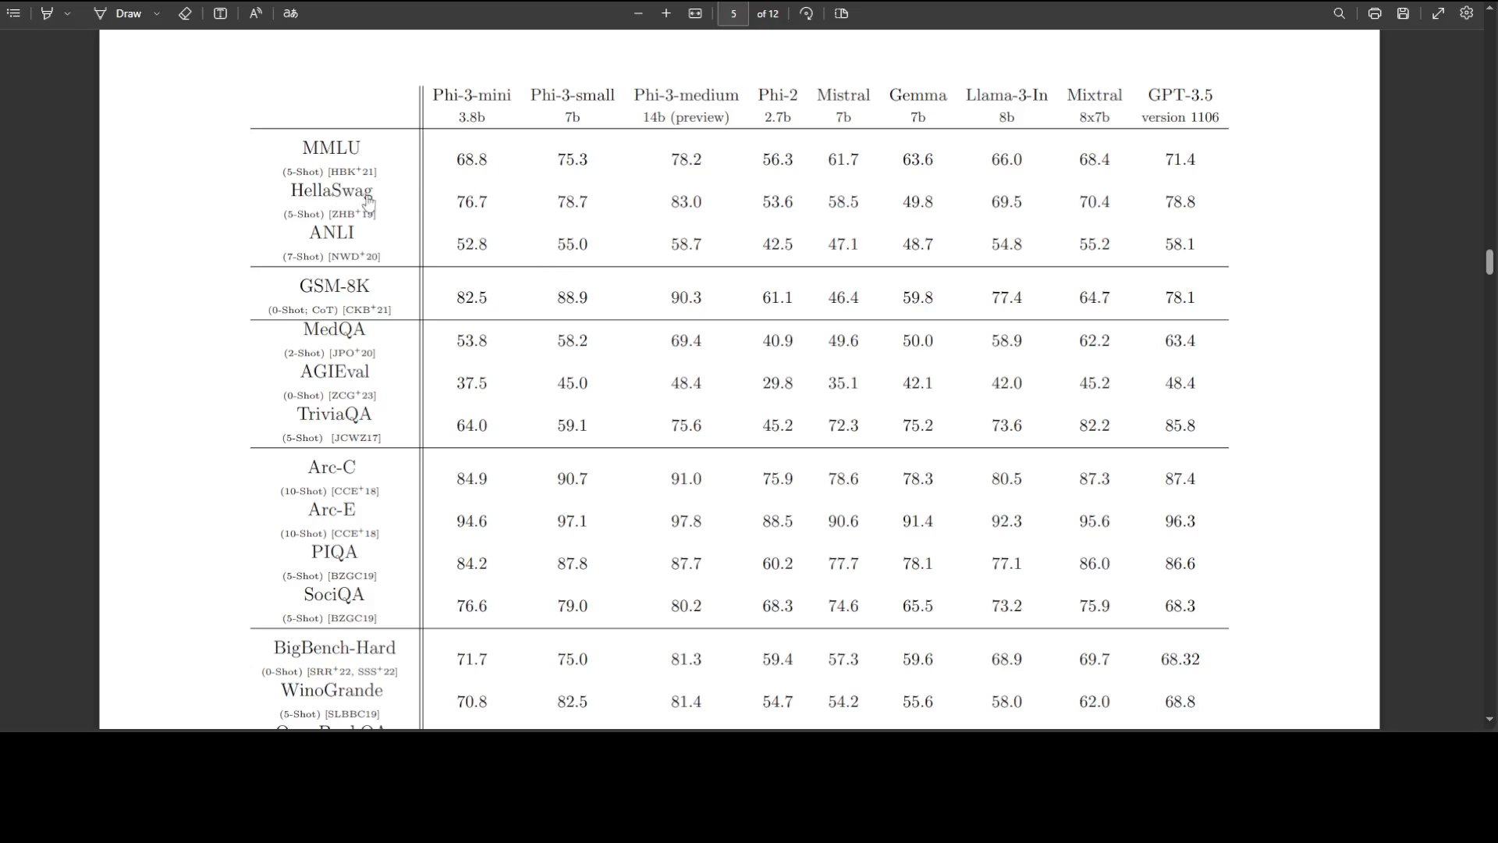
pyautogui.moveTo(481, 158)
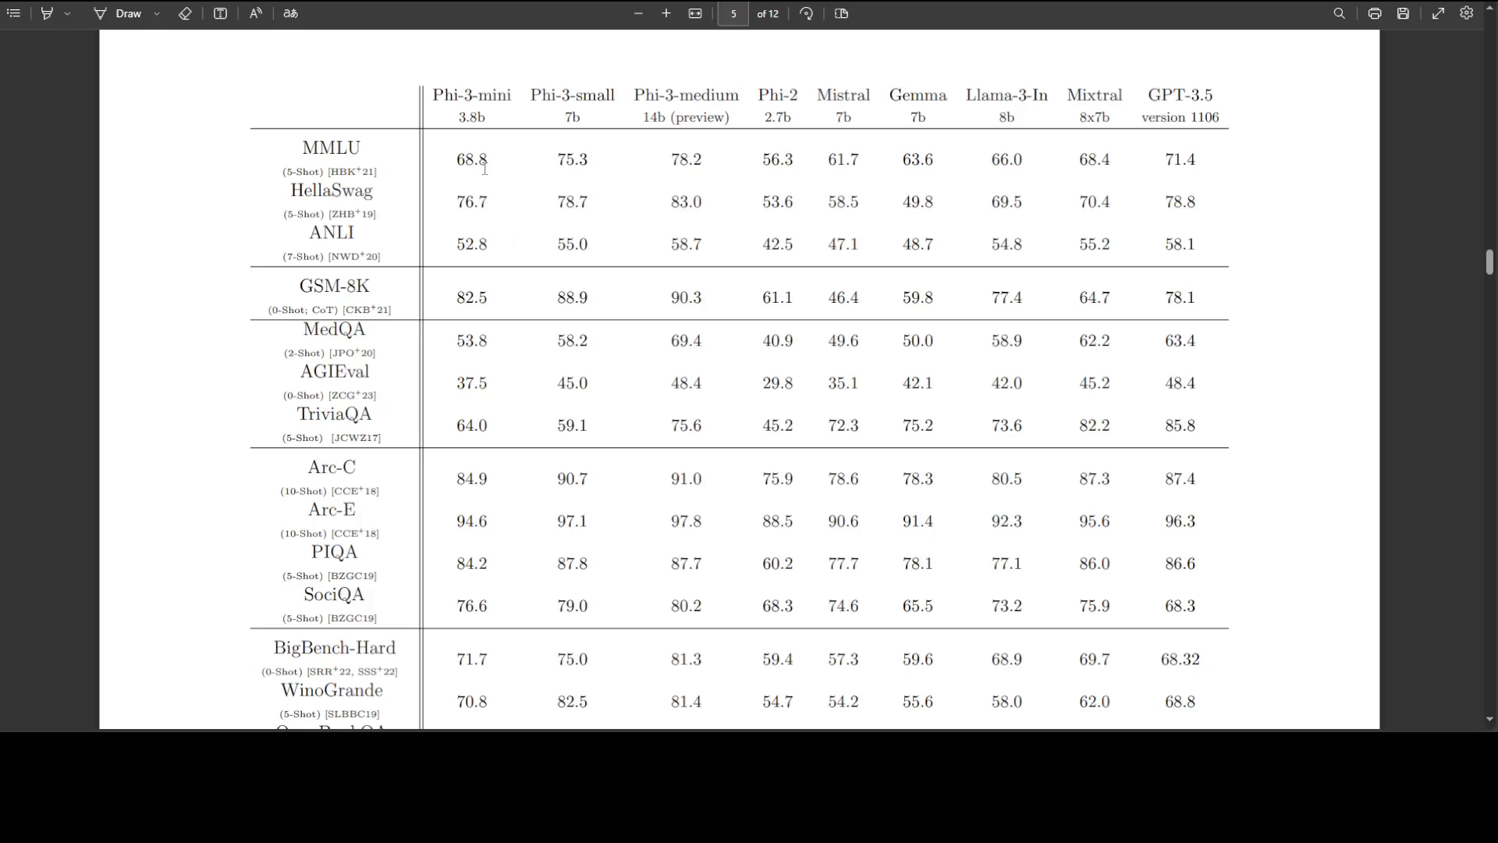
pyautogui.moveTo(590, 172)
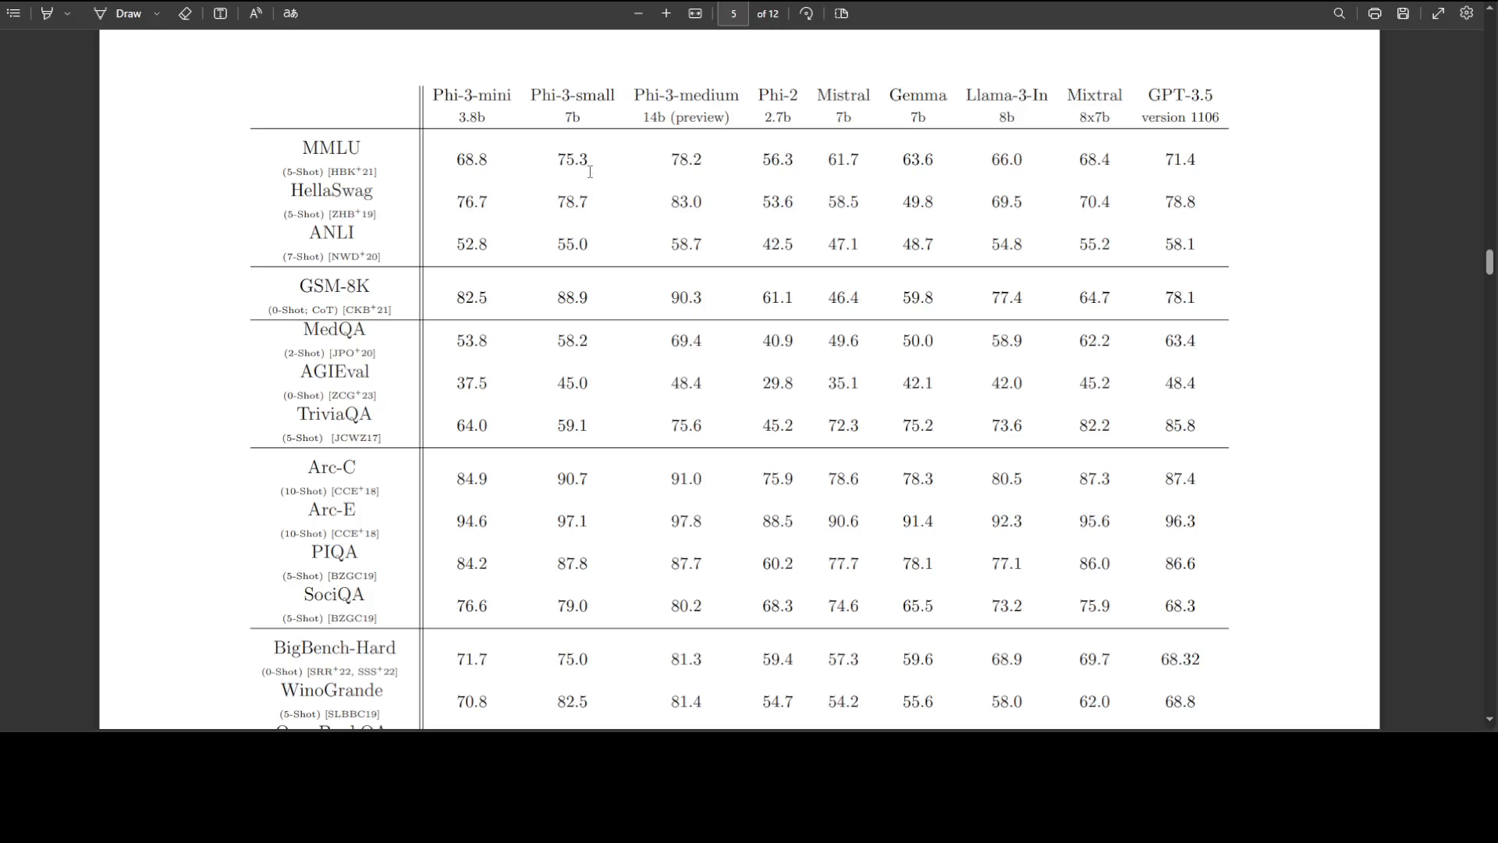
pyautogui.moveTo(699, 164)
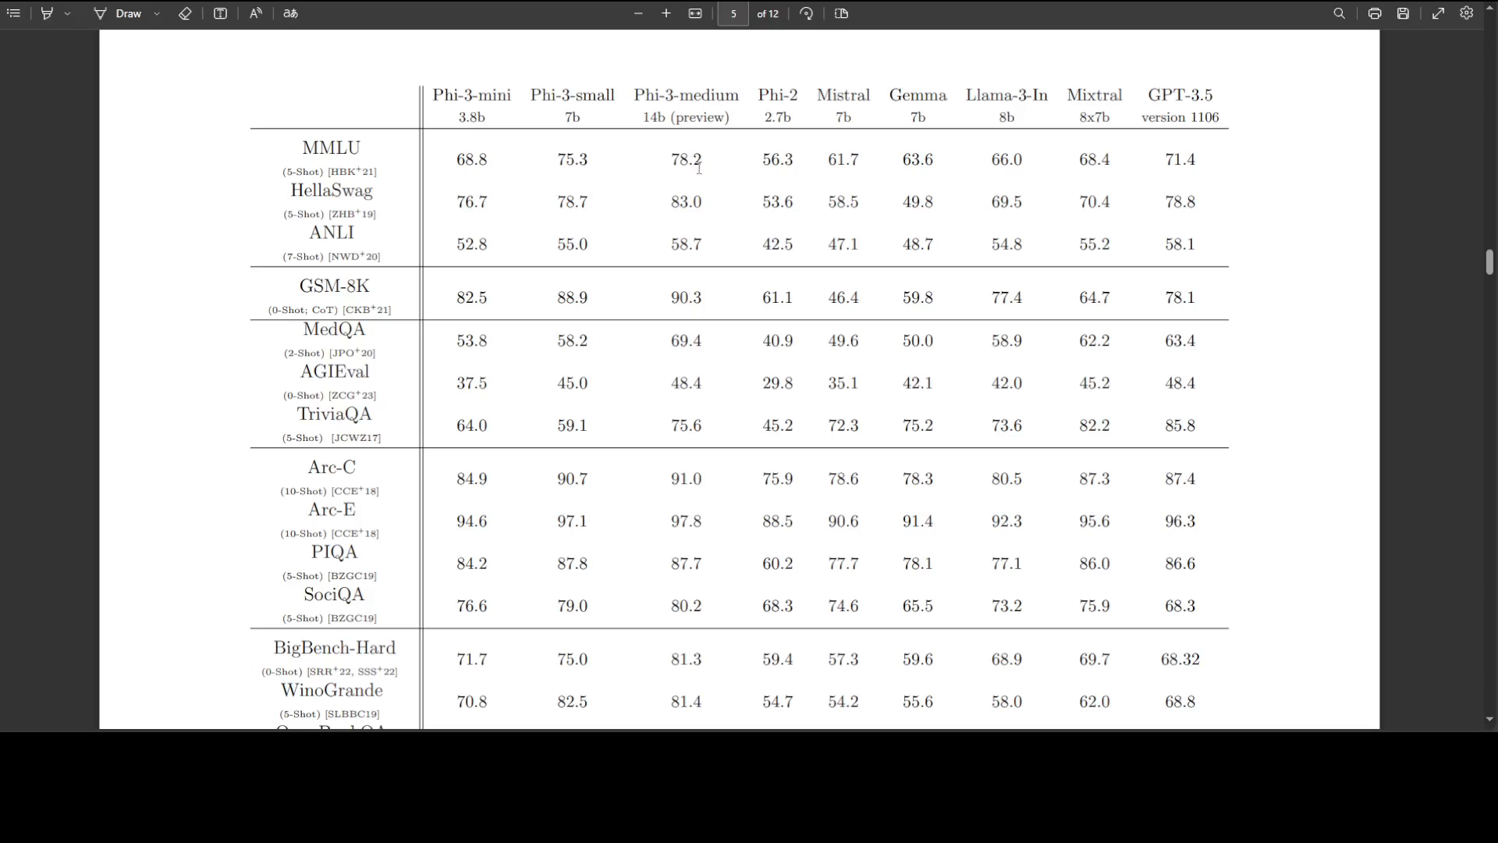
pyautogui.moveTo(731, 179)
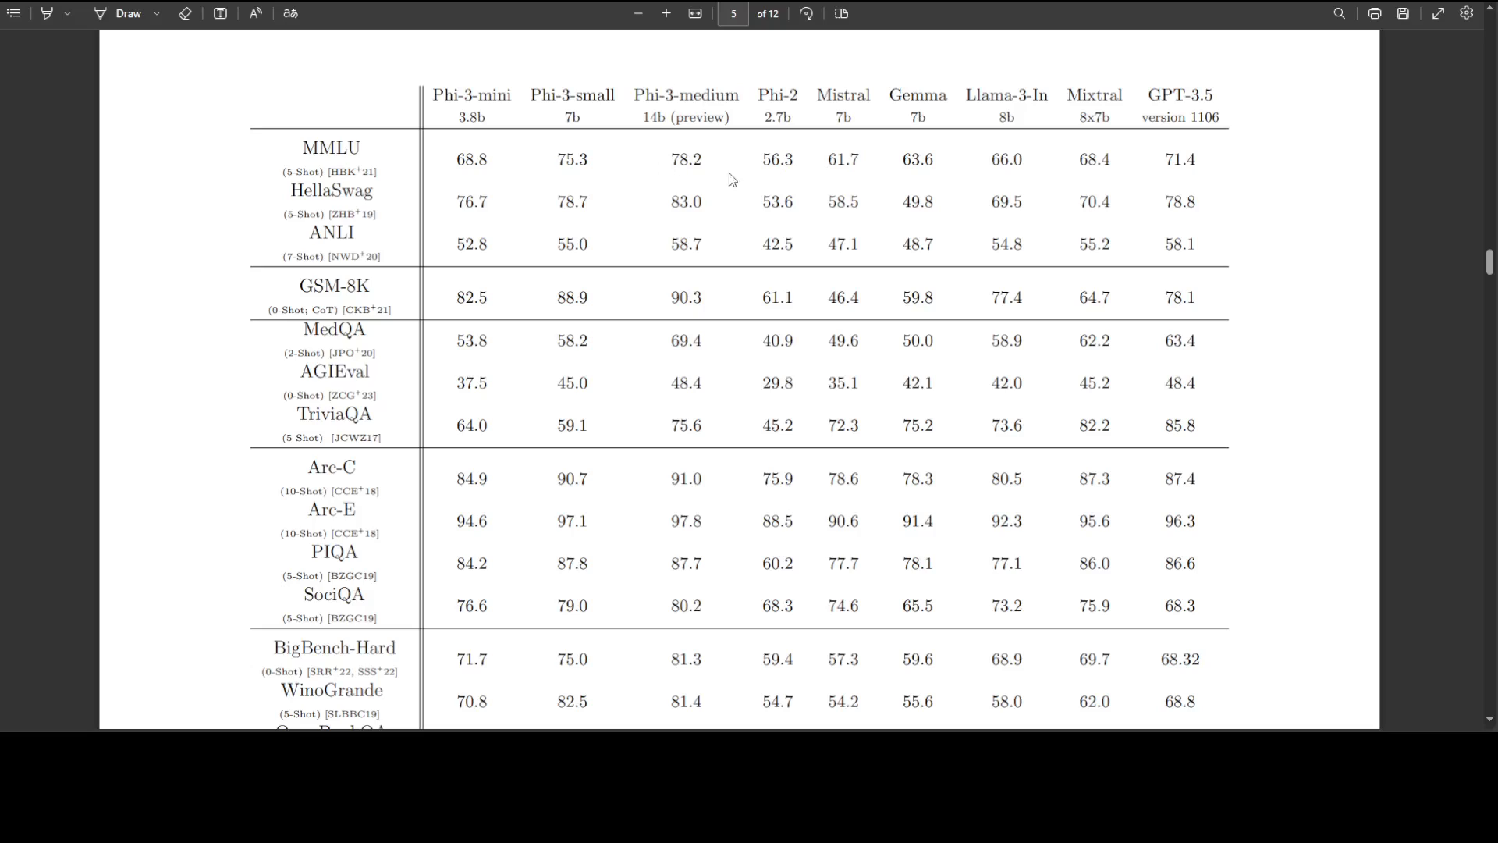
pyautogui.moveTo(889, 164)
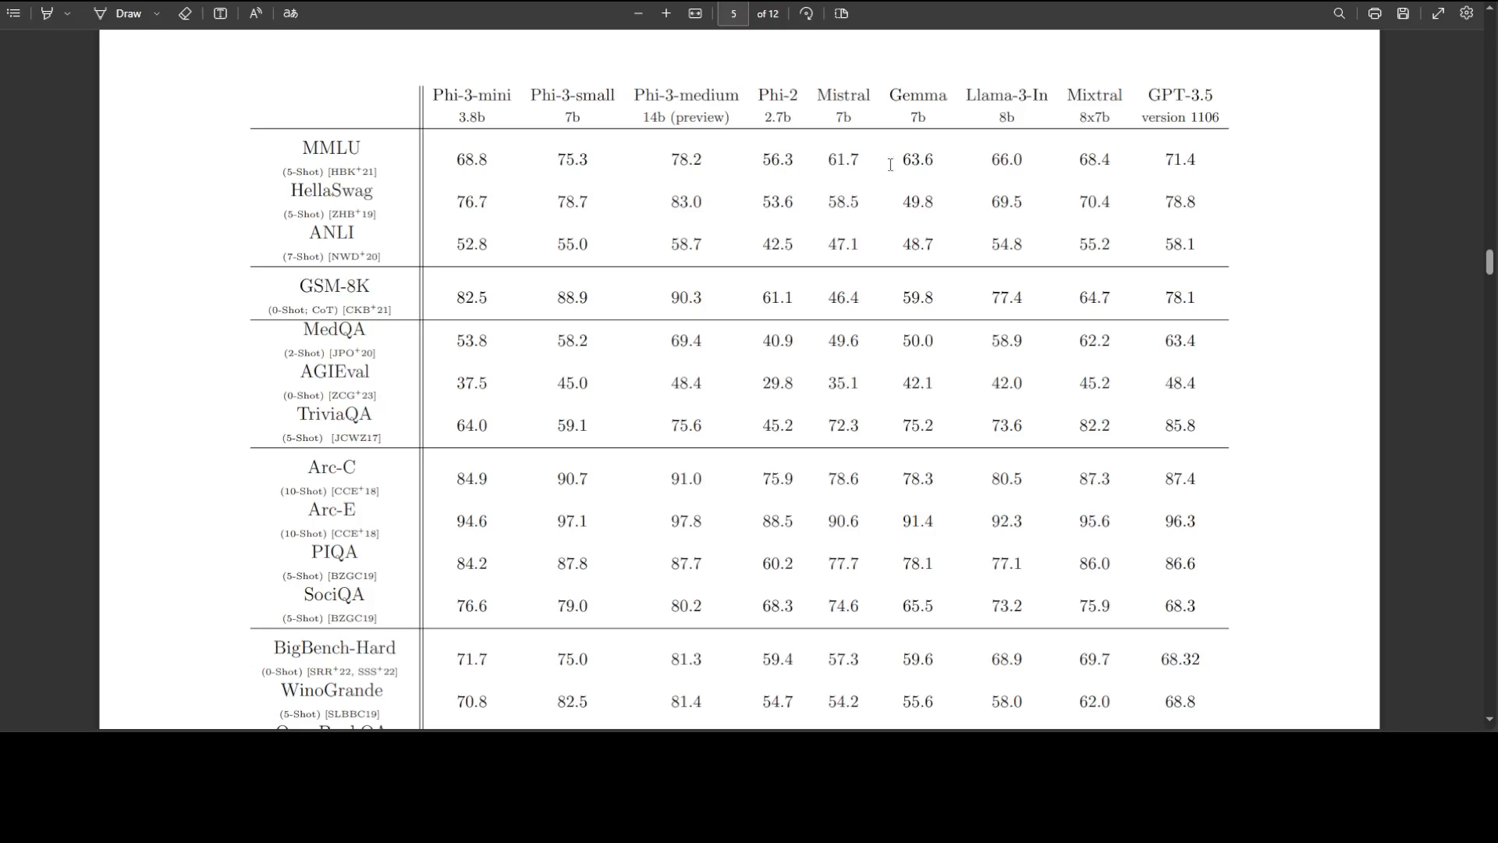
pyautogui.moveTo(1011, 165)
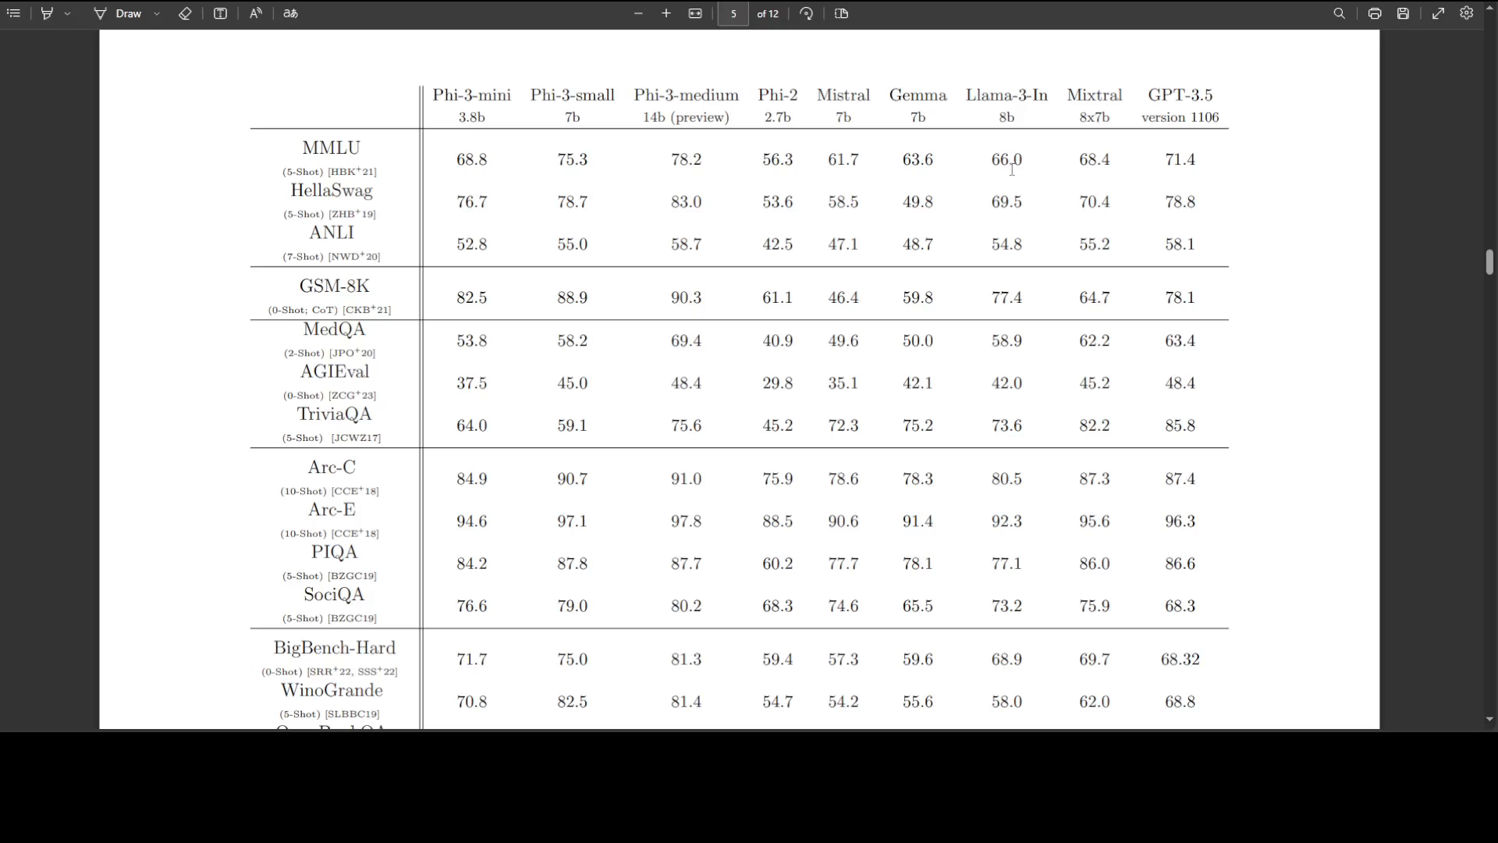
pyautogui.moveTo(1012, 129)
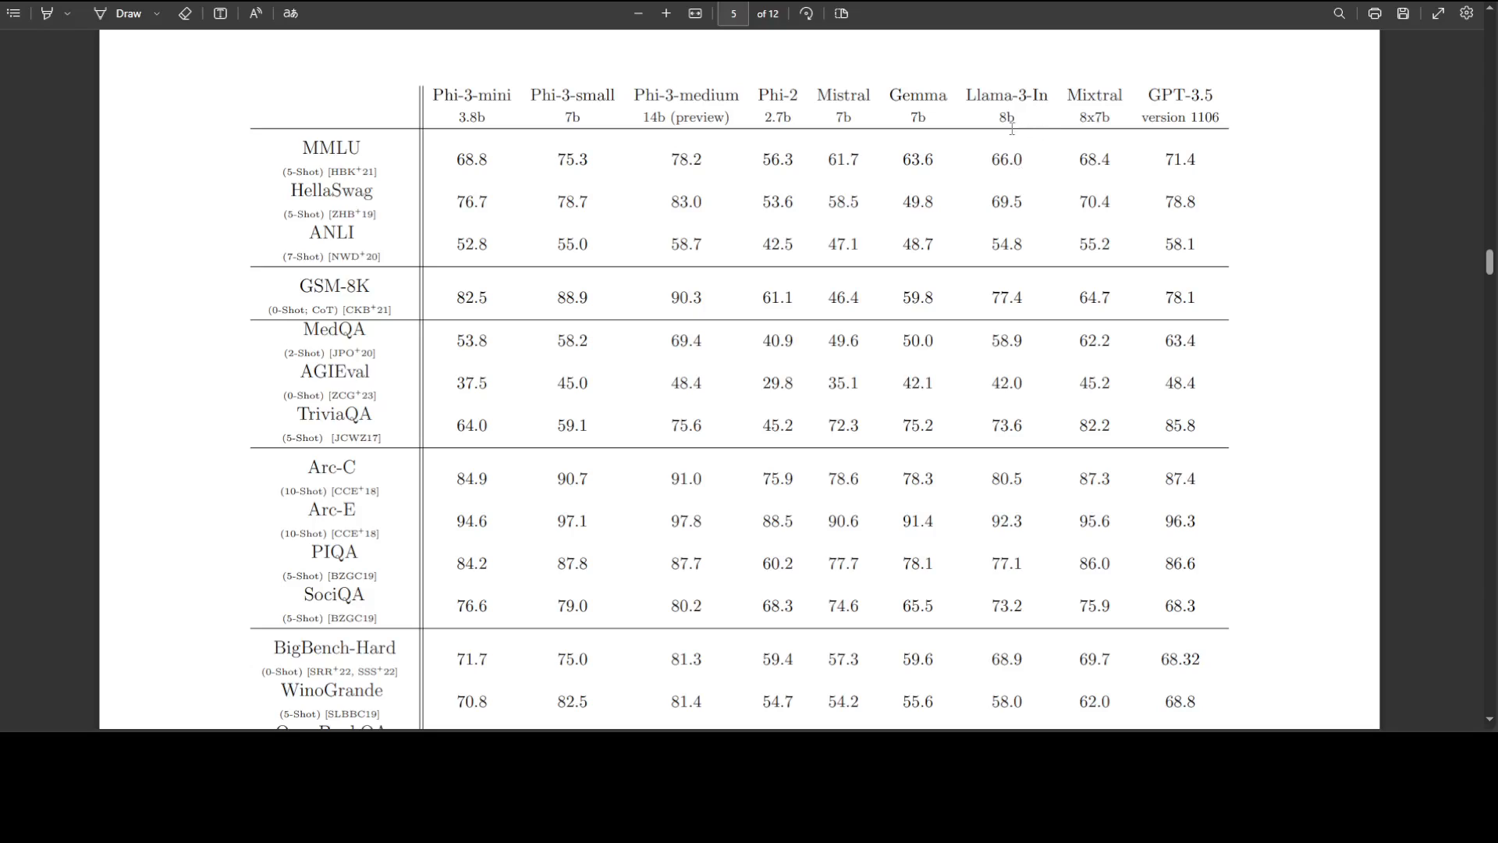
pyautogui.moveTo(1005, 168)
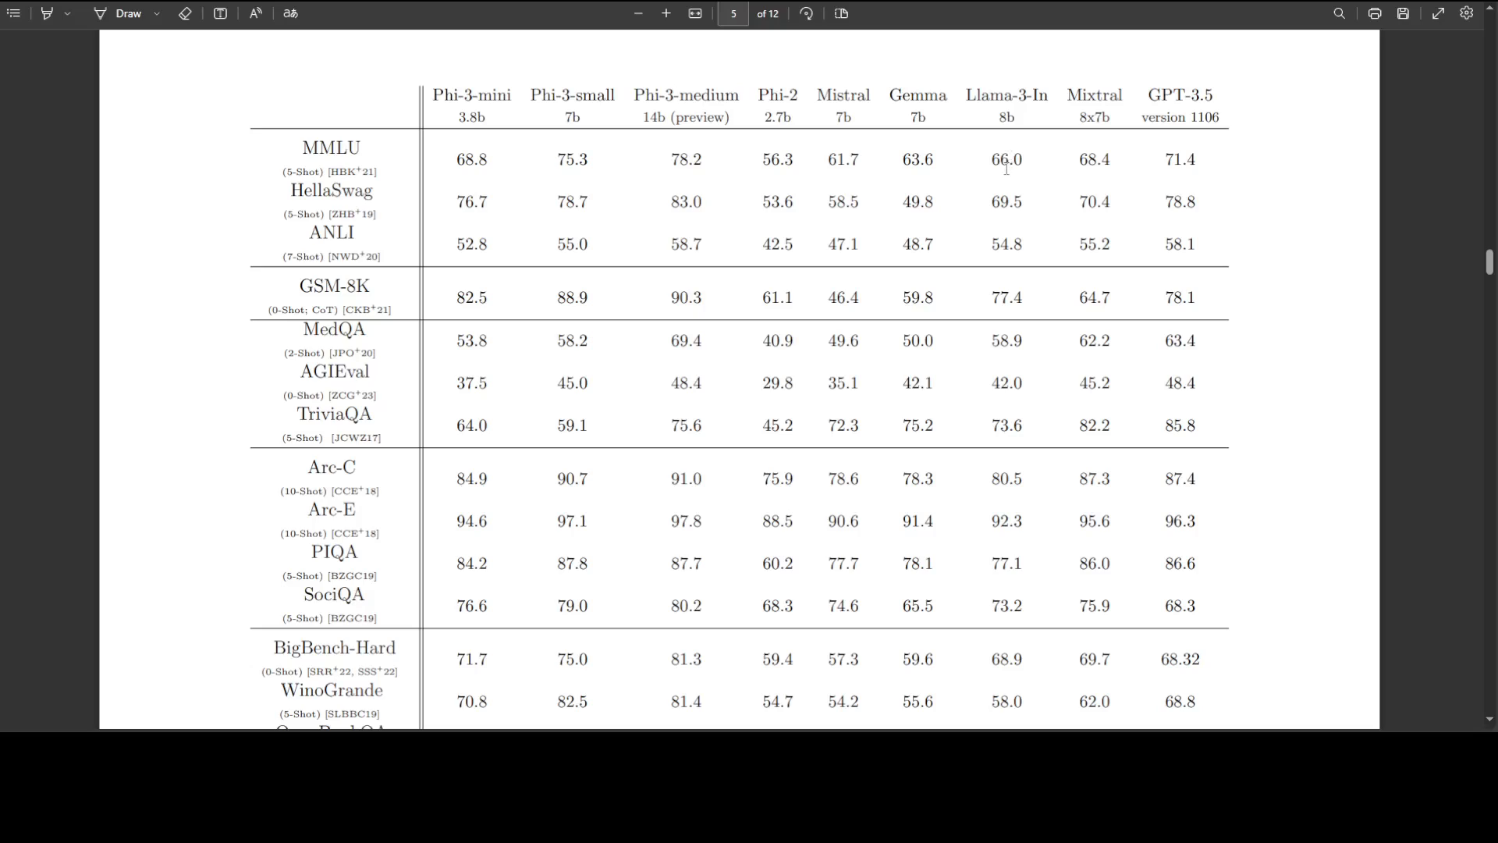
pyautogui.moveTo(487, 151)
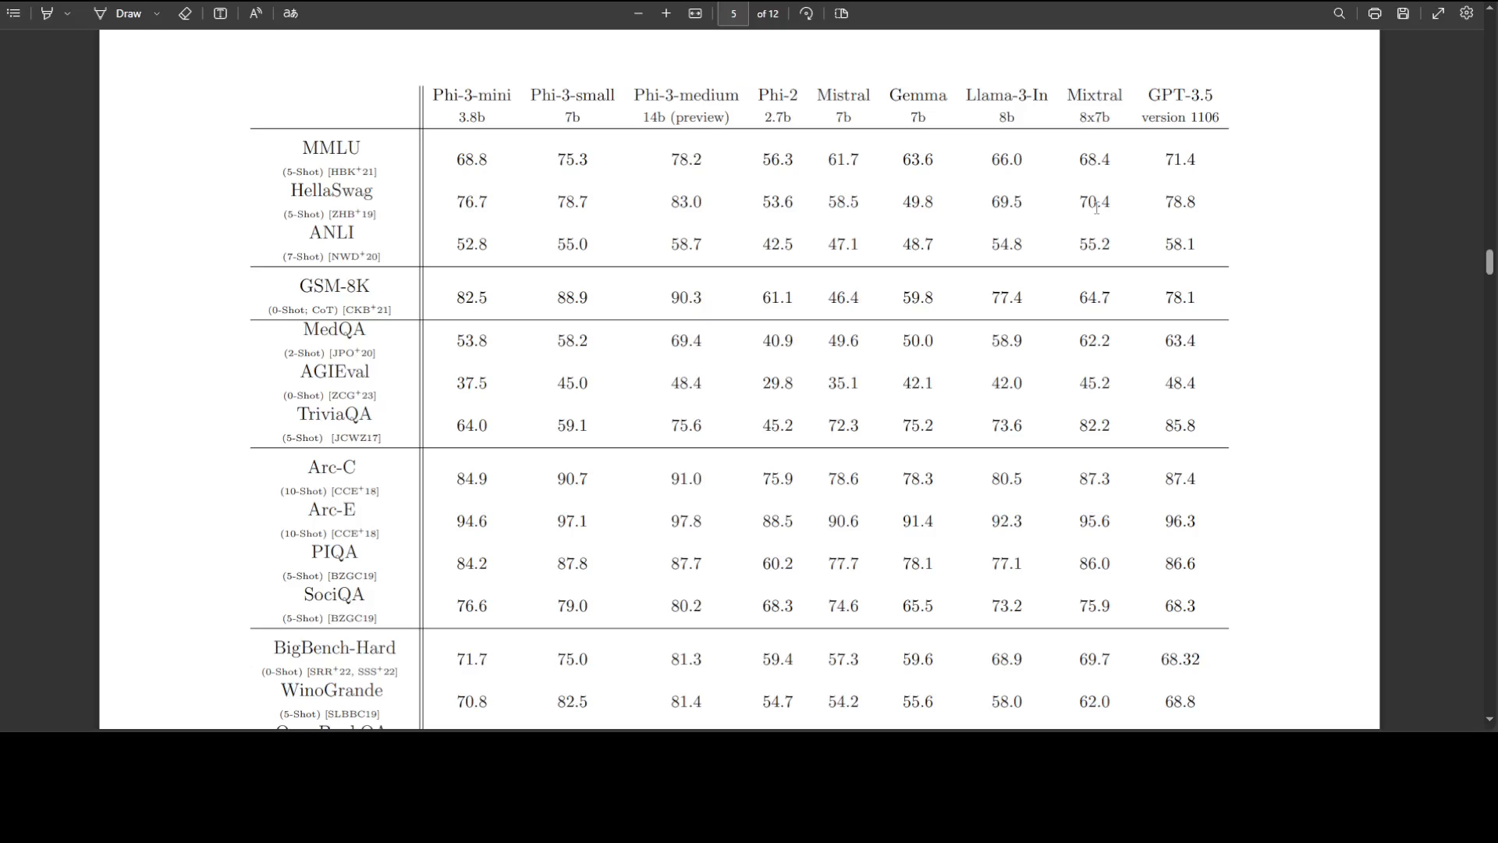
pyautogui.moveTo(314, 237)
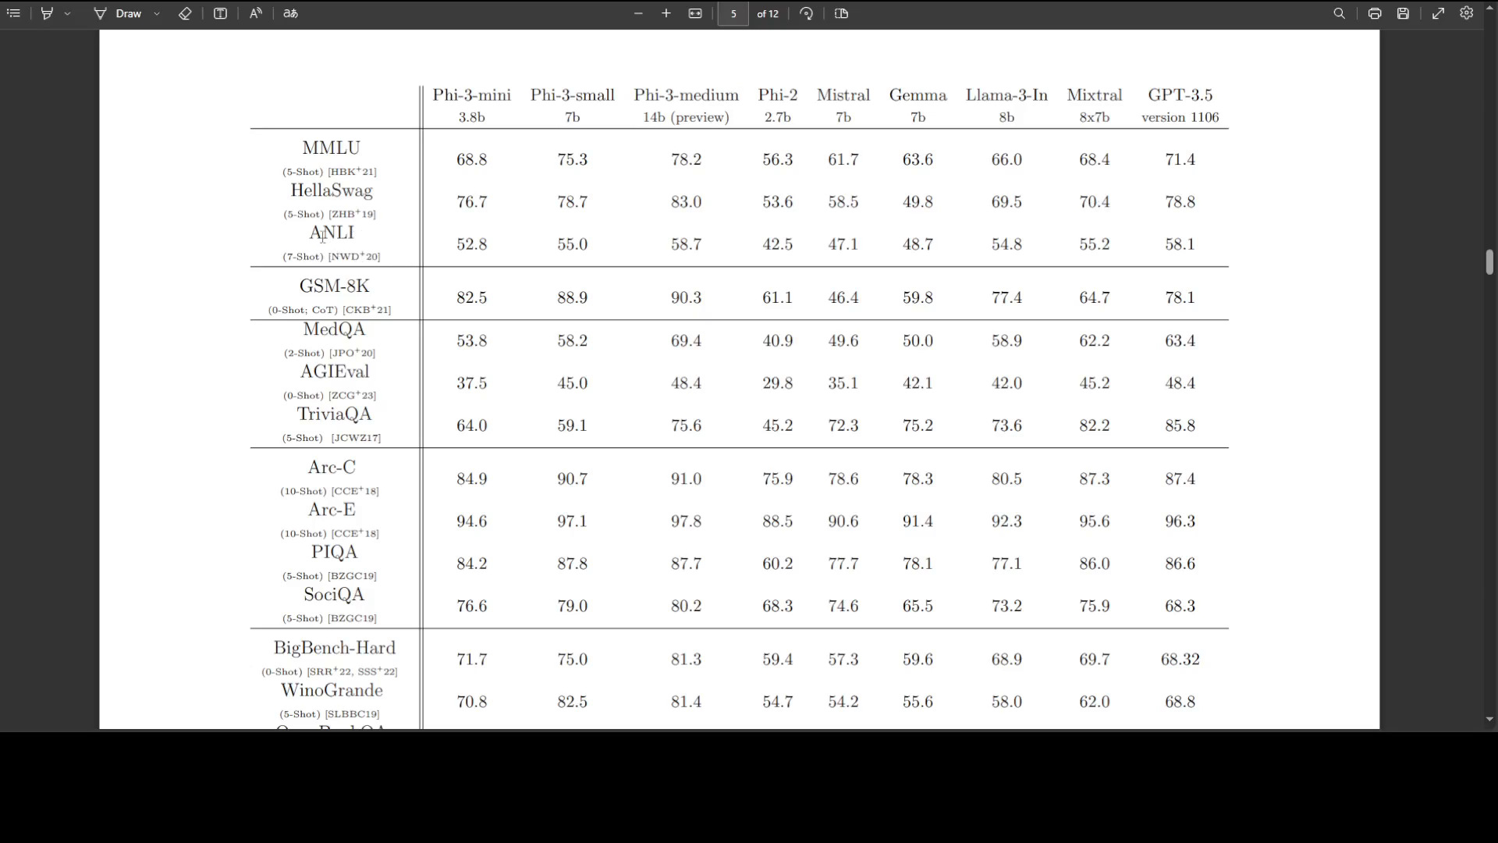
pyautogui.moveTo(1022, 223)
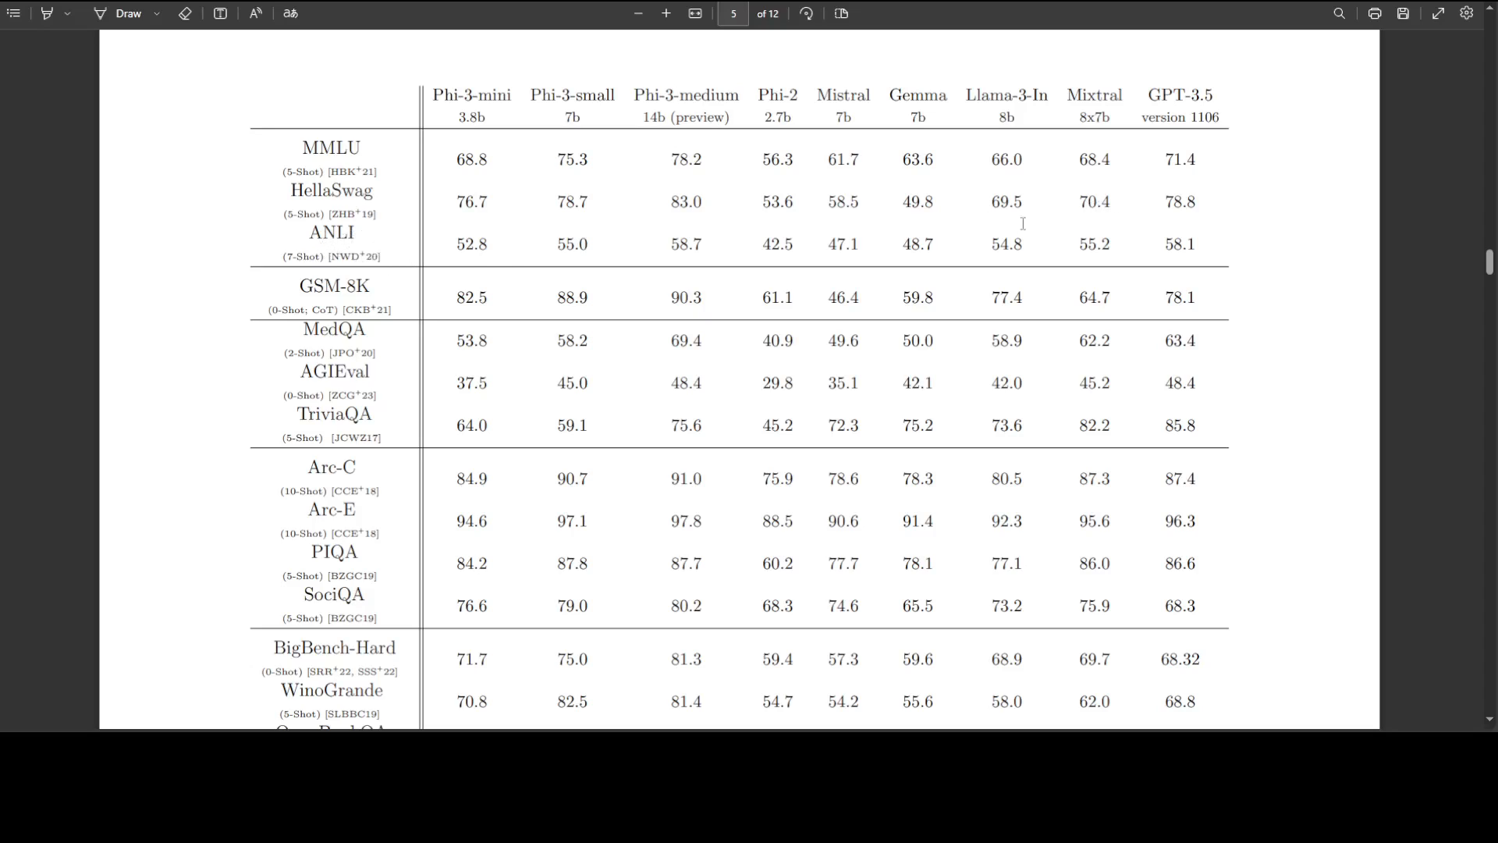
pyautogui.moveTo(1017, 250)
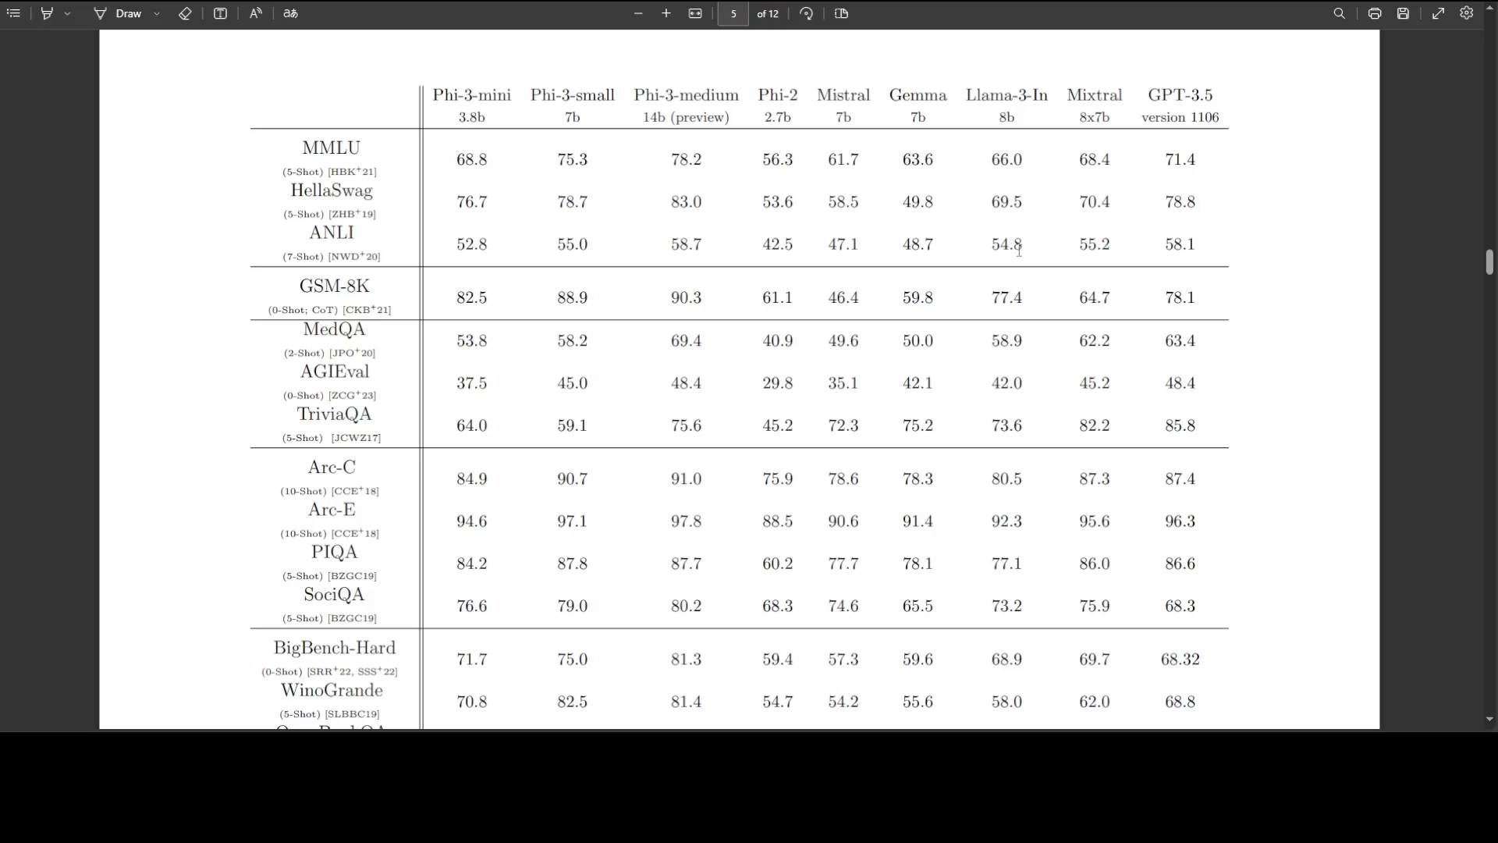
pyautogui.moveTo(487, 318)
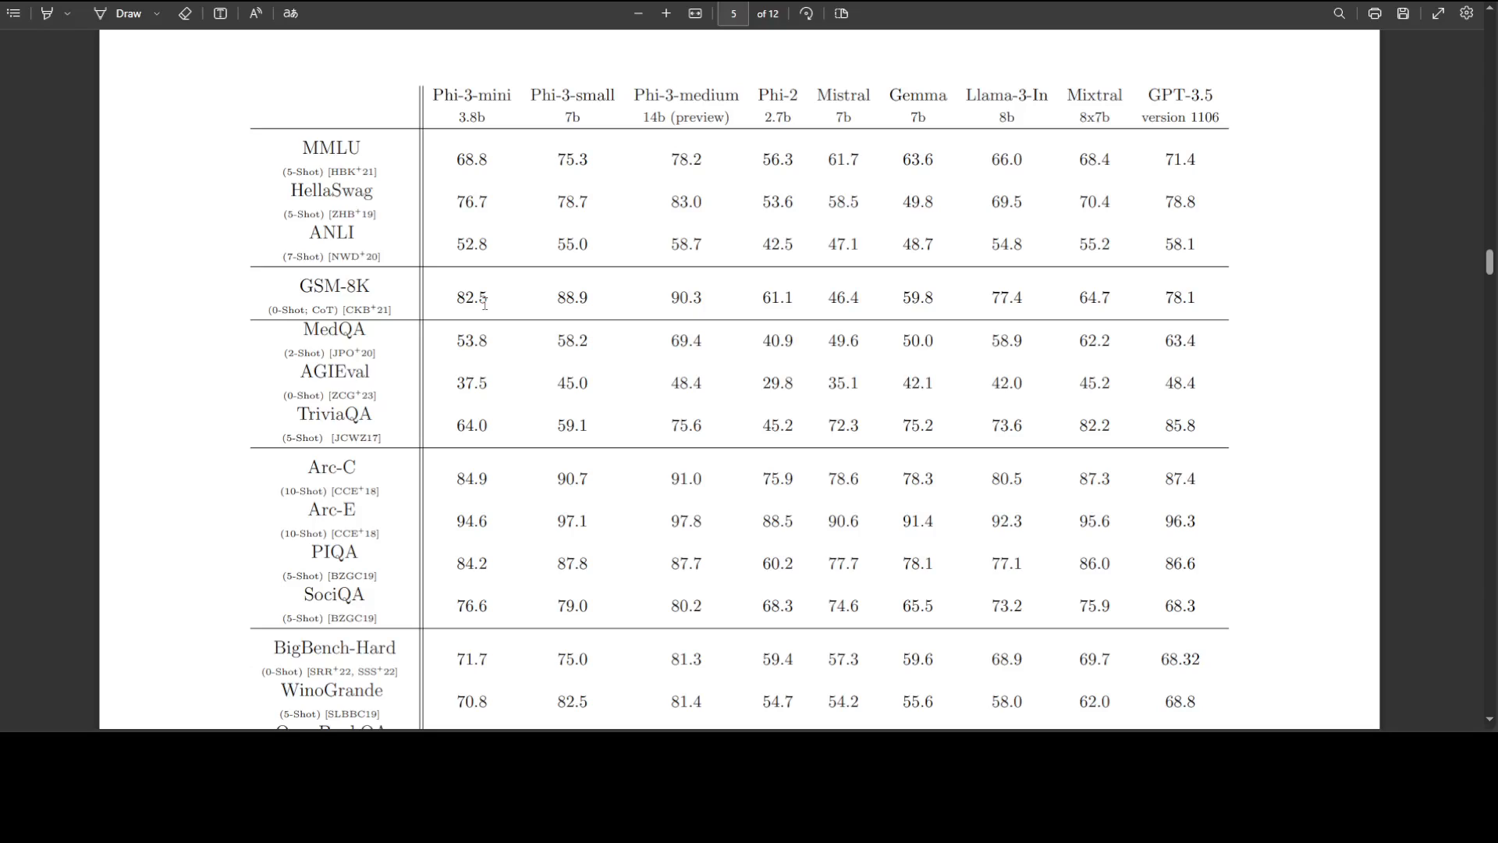
pyautogui.moveTo(495, 387)
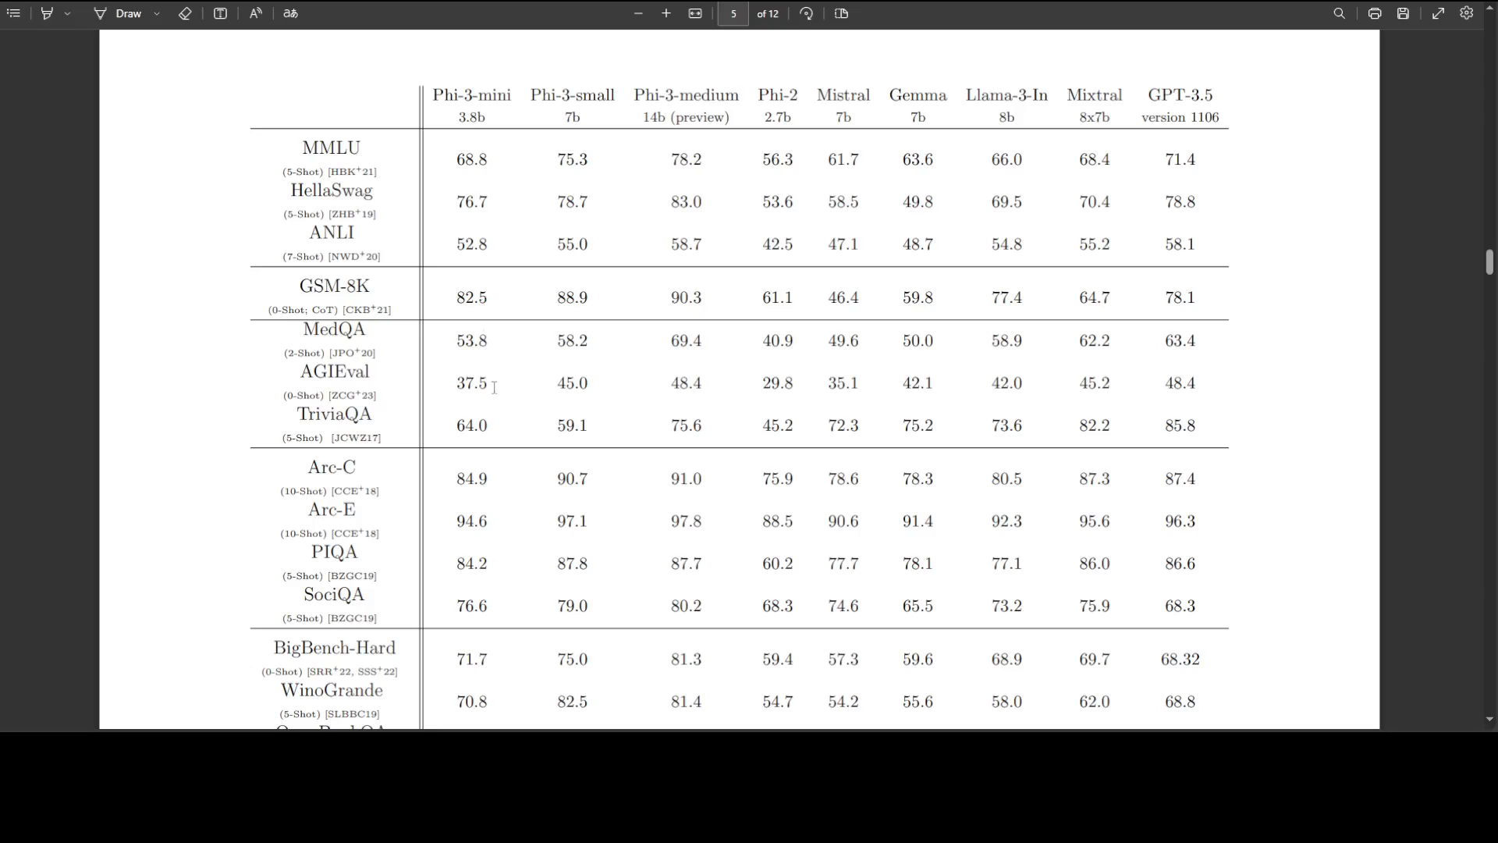
pyautogui.moveTo(1197, 434)
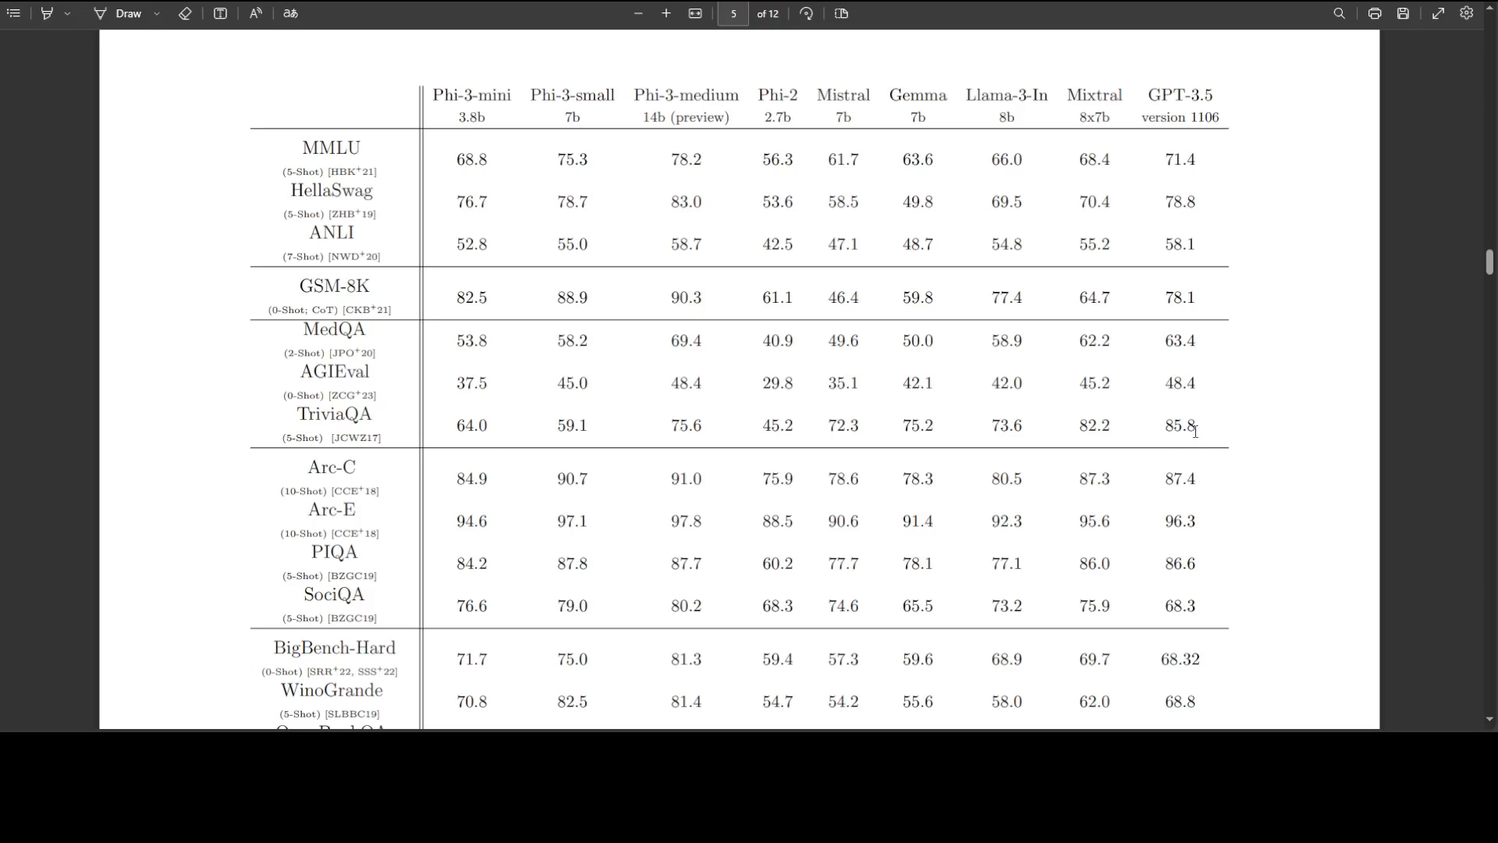
pyautogui.moveTo(980, 427)
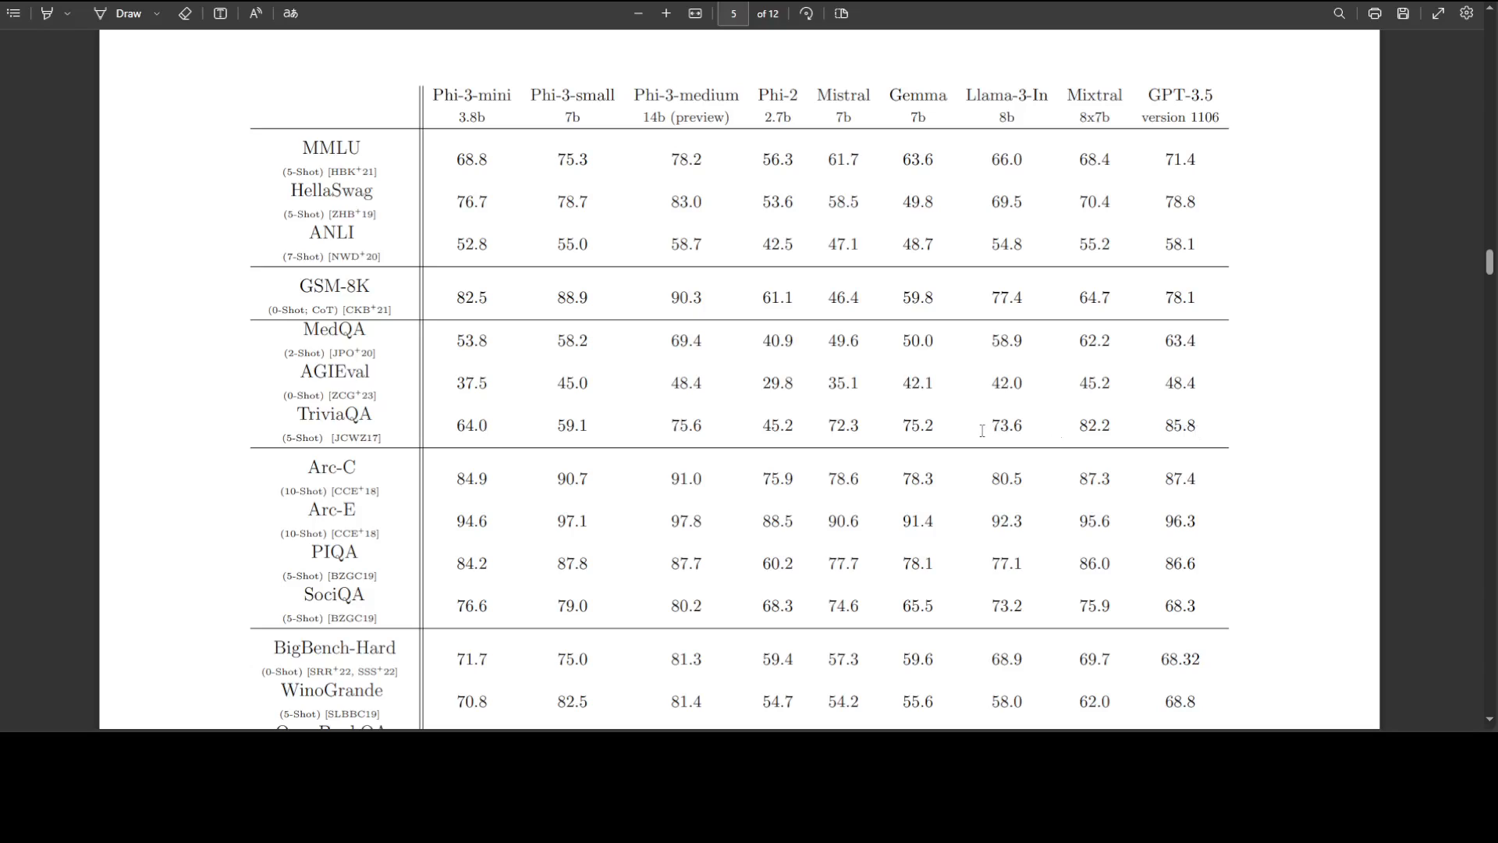
pyautogui.moveTo(1193, 229)
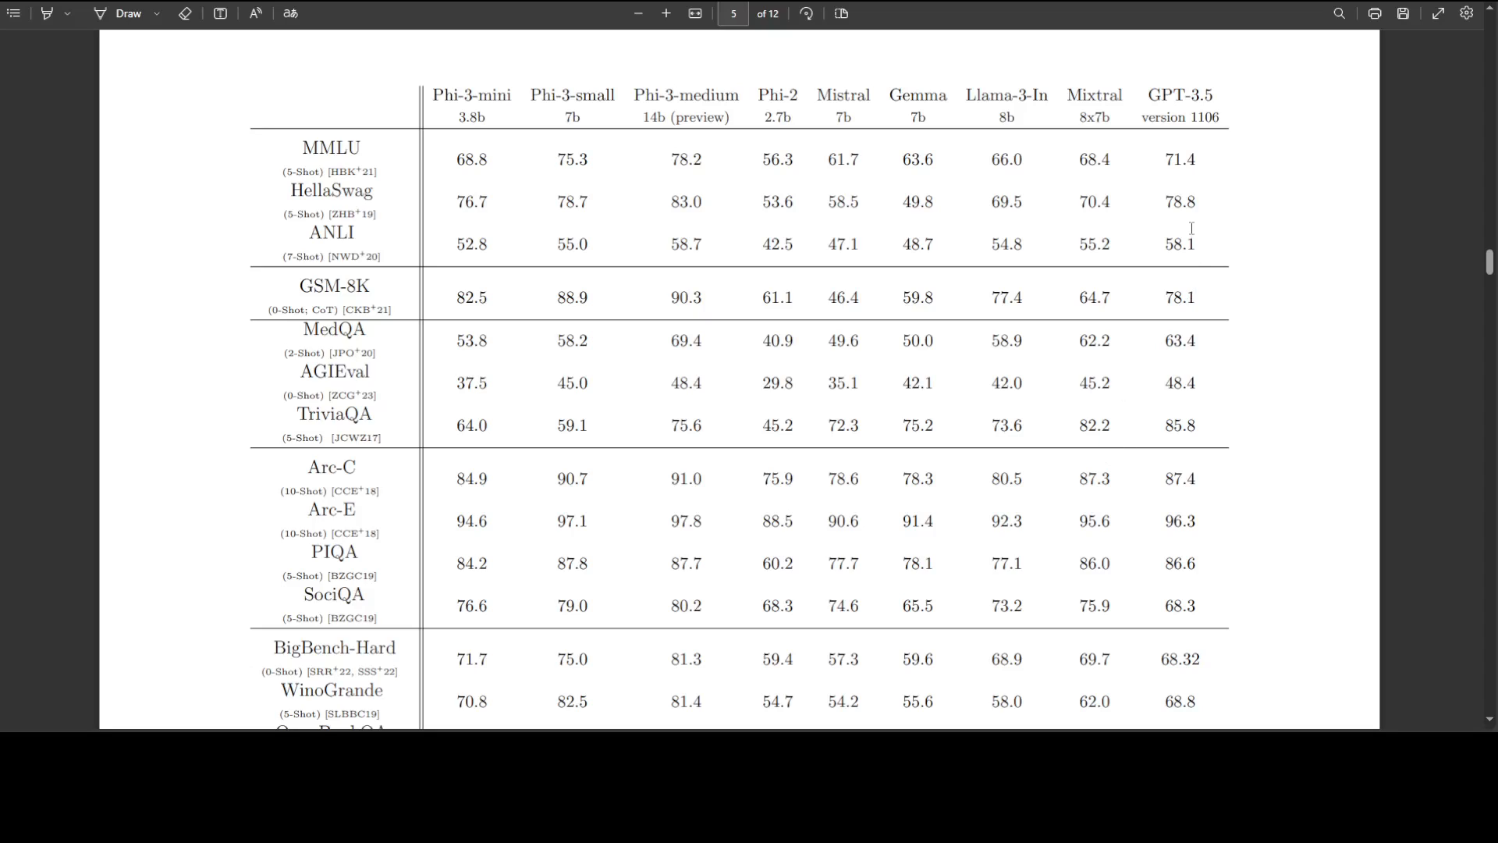
pyautogui.moveTo(852, 273)
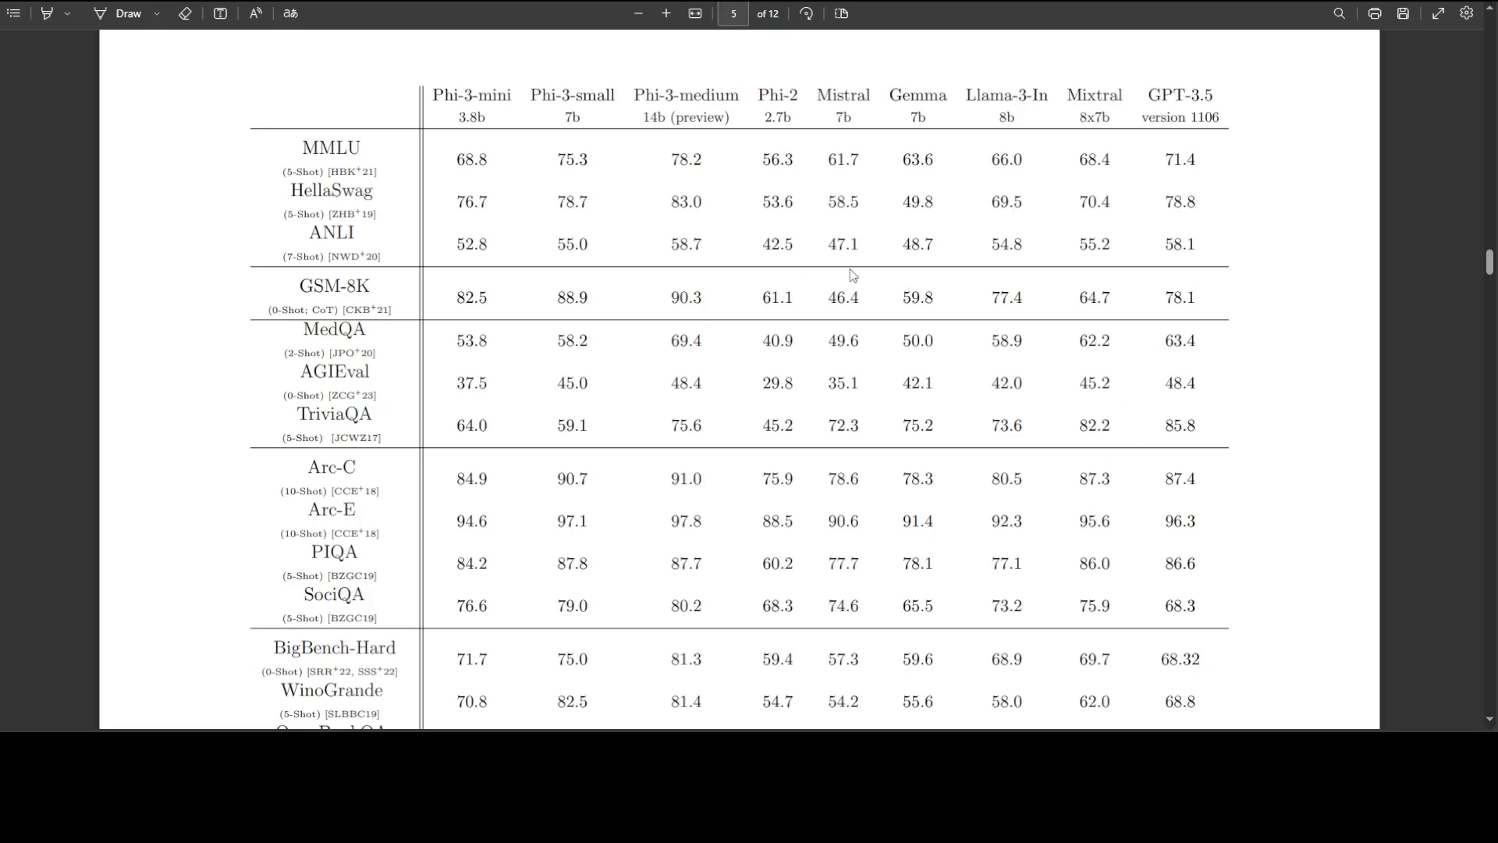
# Step: Bring the MBPP, Average, GPQA and MT Bench rows into view and select the 65.3 MBPP score
pyautogui.scroll(-3)
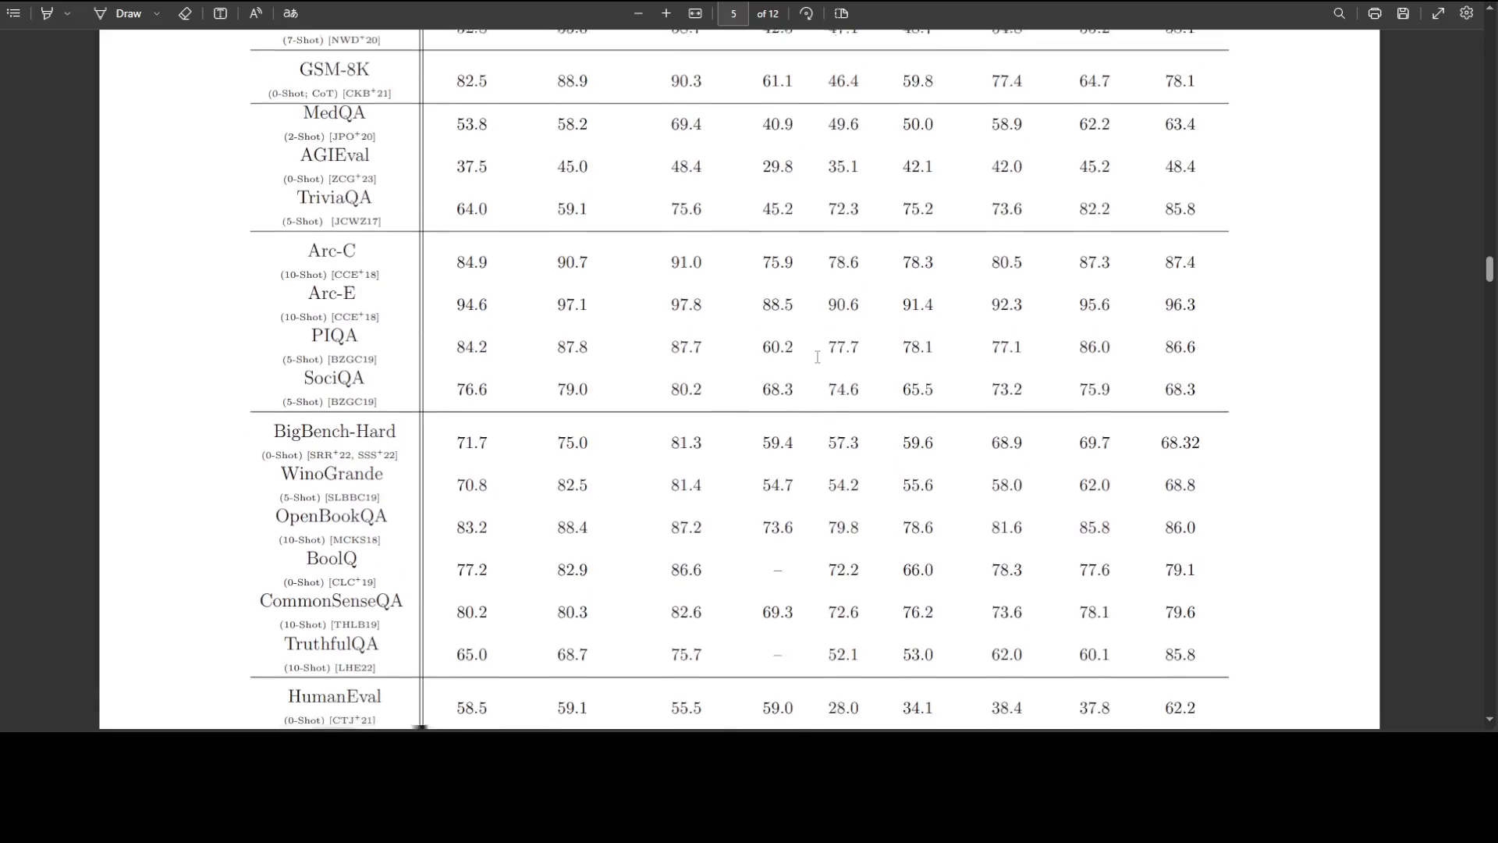
pyautogui.scroll(-3)
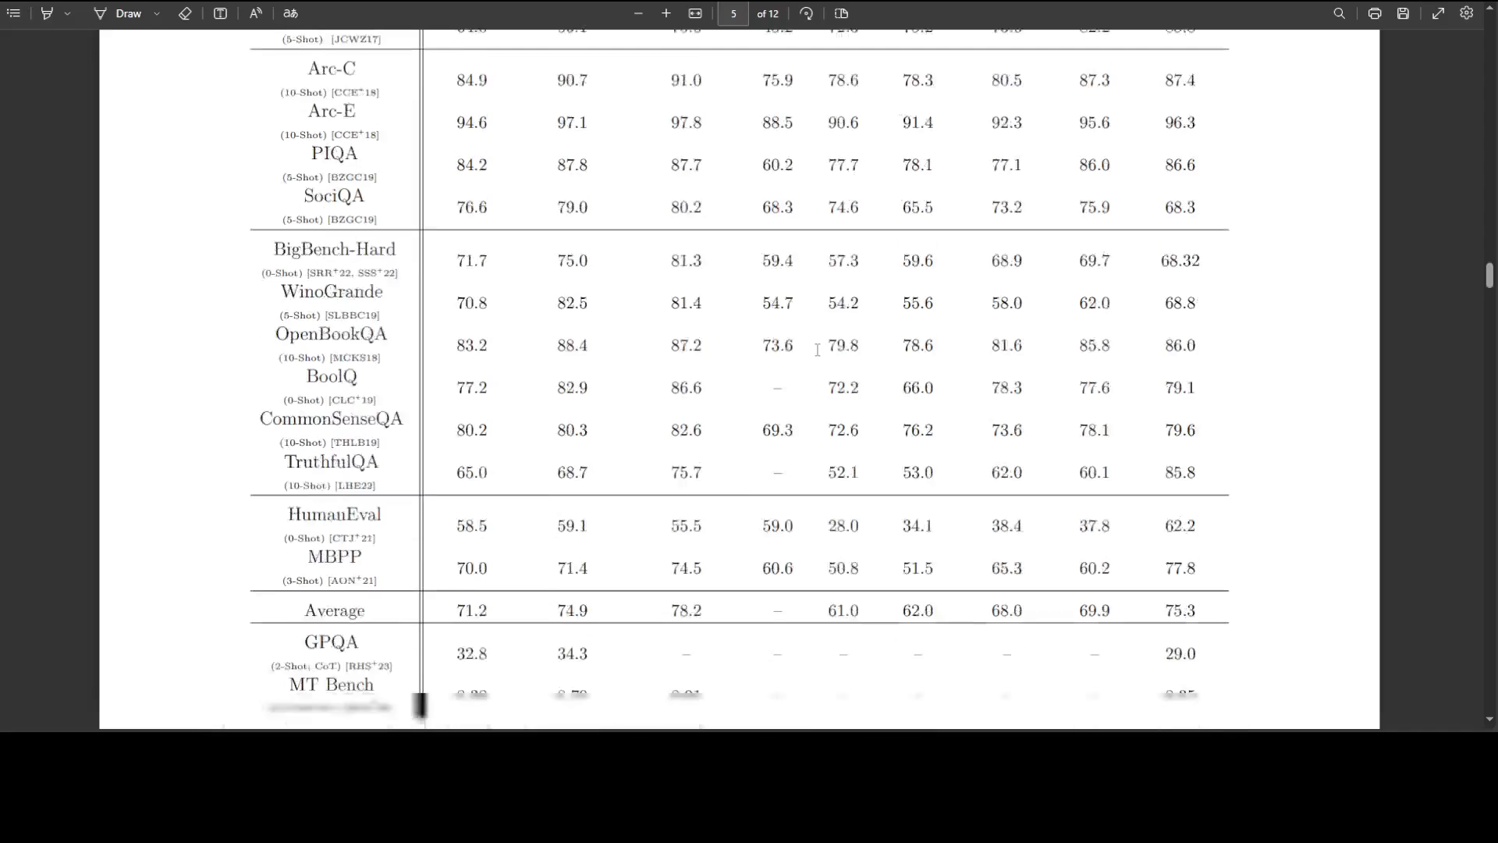
pyautogui.scroll(-3)
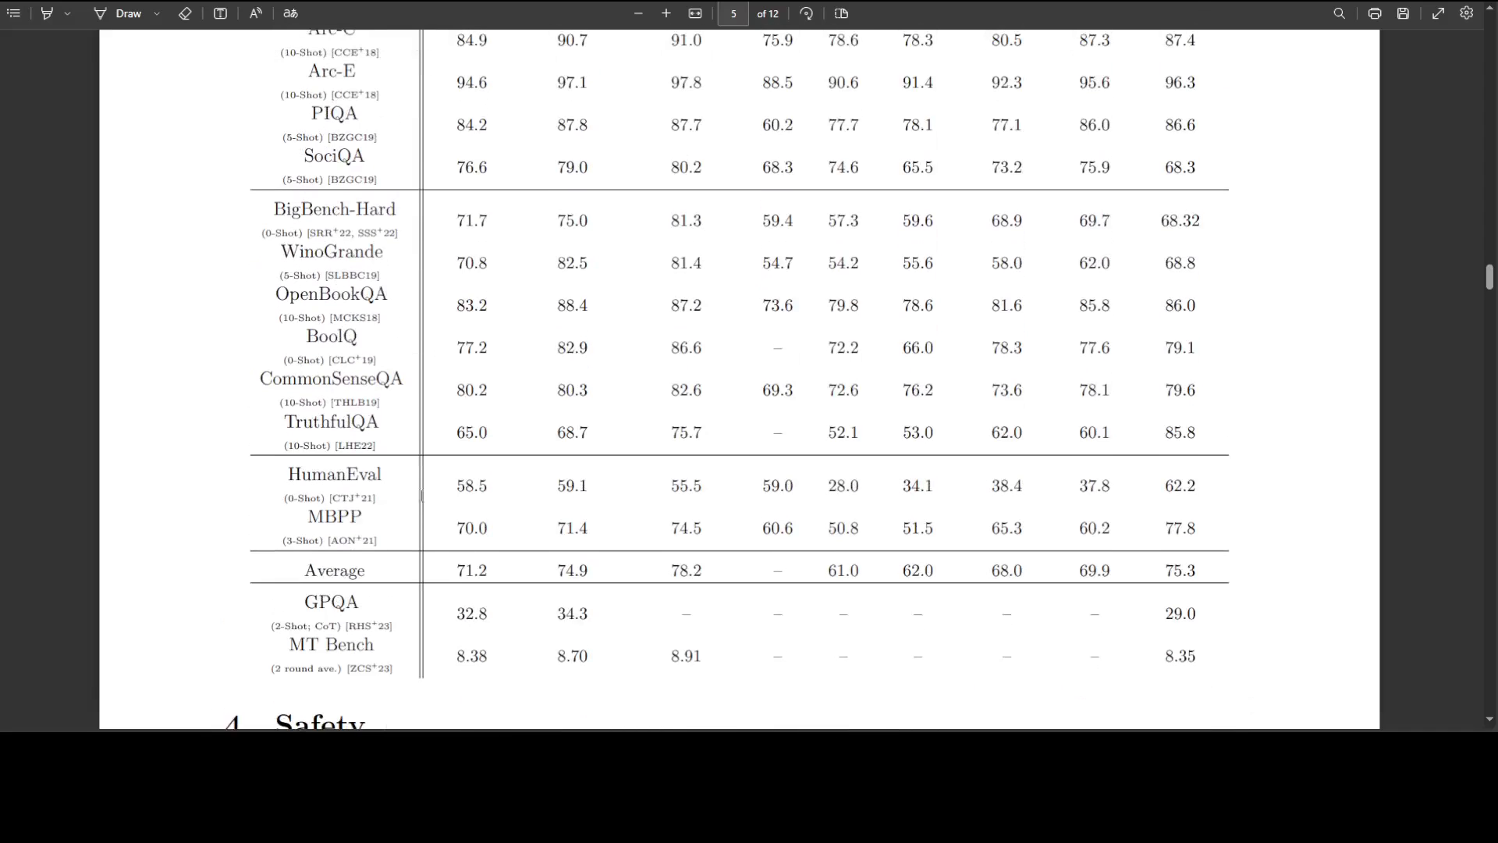
pyautogui.moveTo(579, 556)
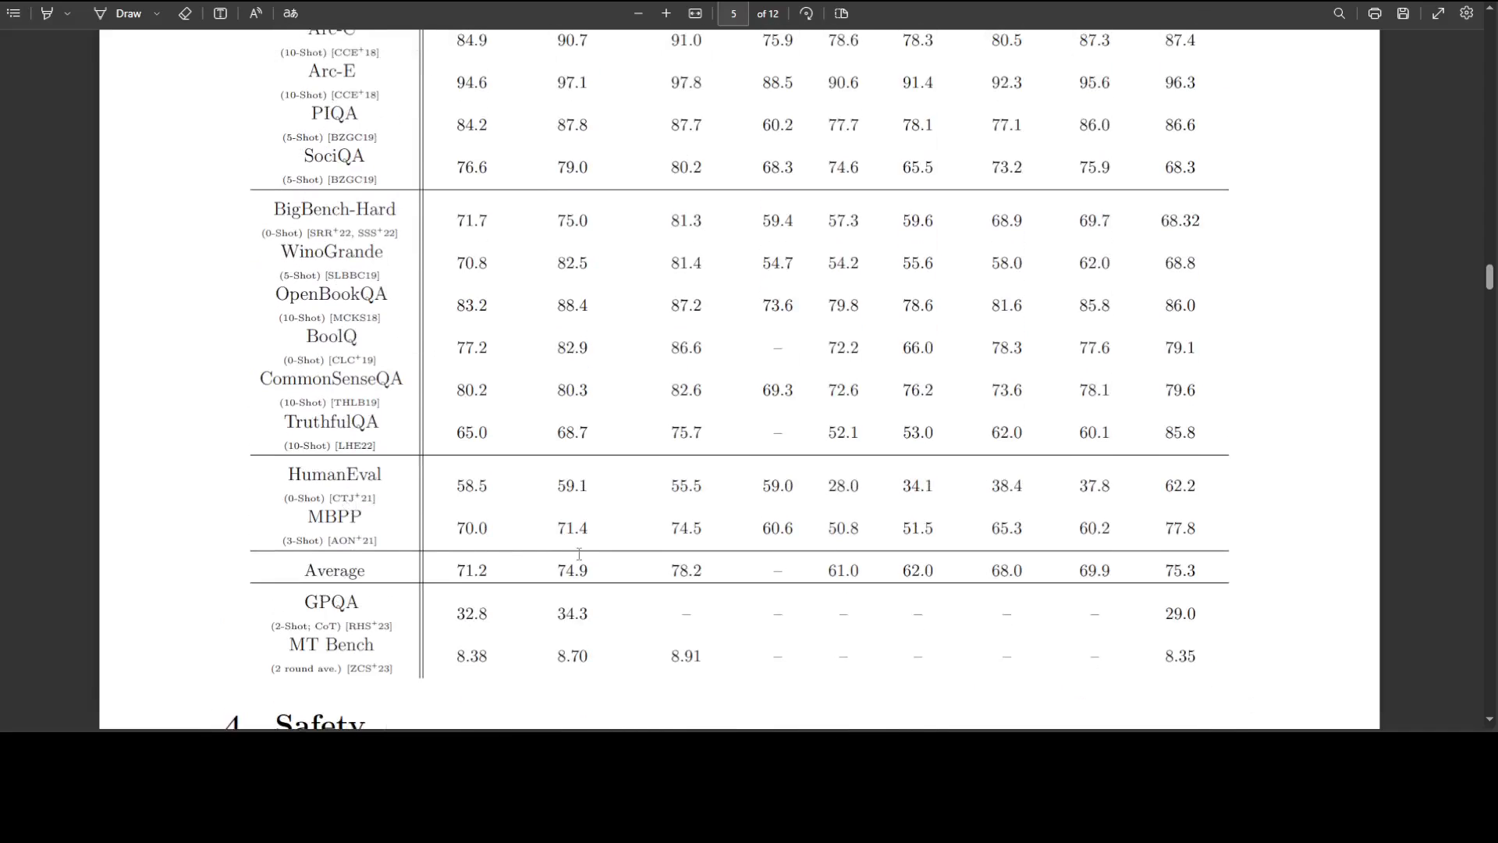
pyautogui.doubleClick(471, 527)
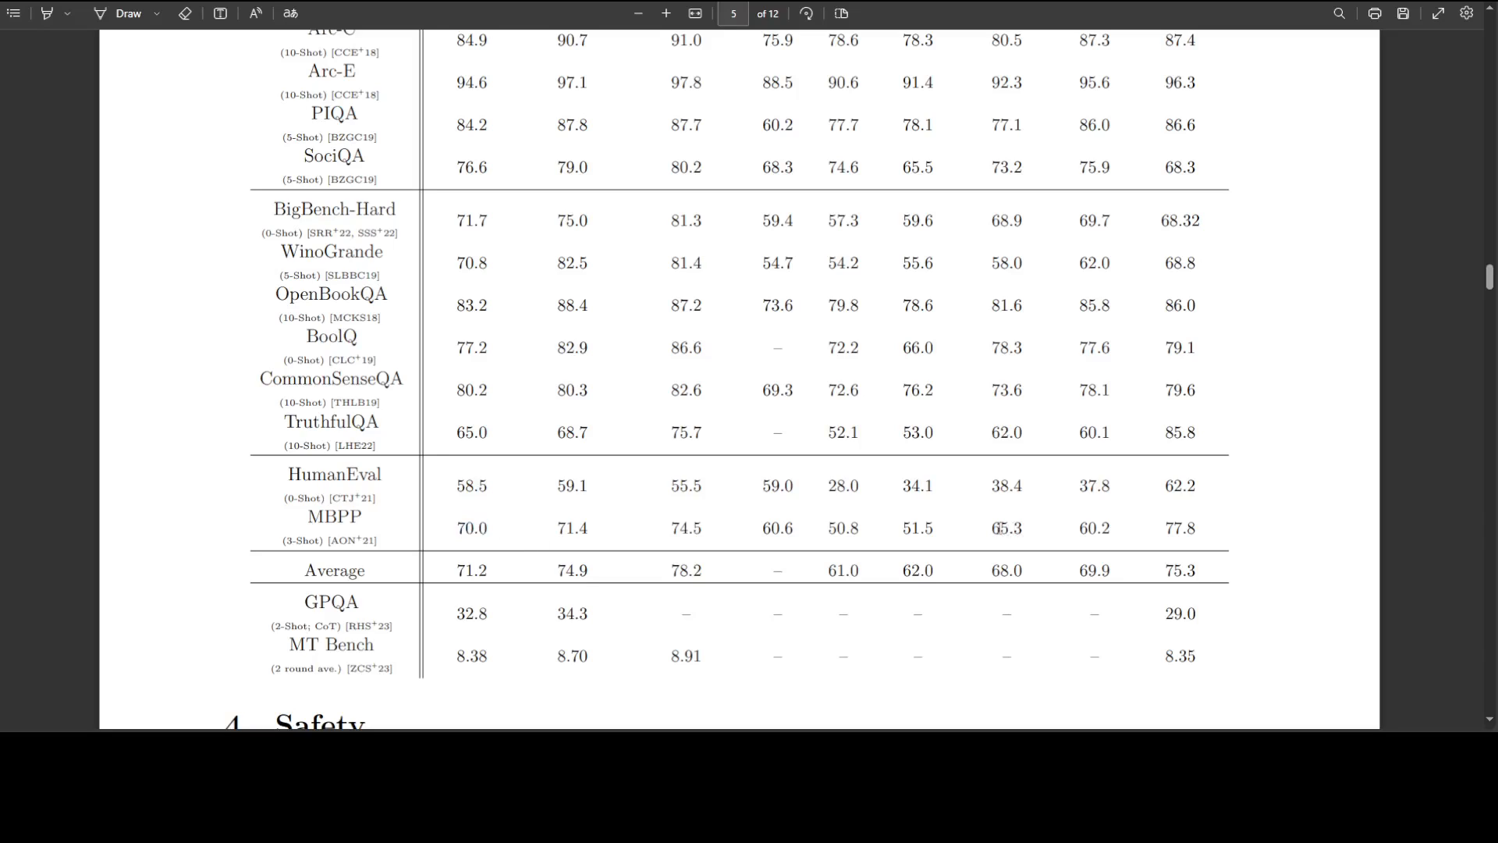
pyautogui.doubleClick(1005, 528)
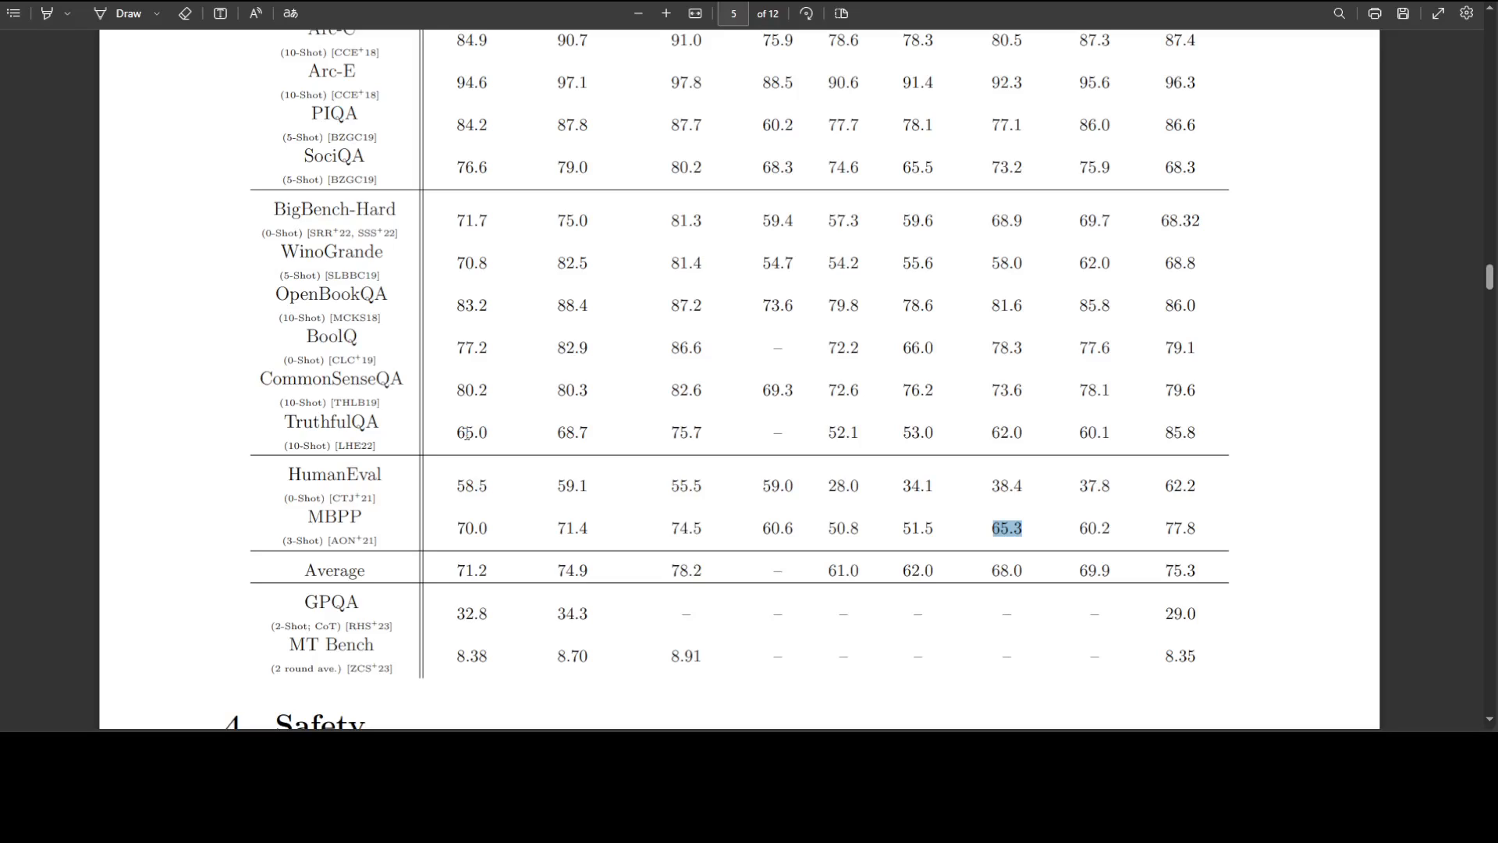
pyautogui.moveTo(1114, 415)
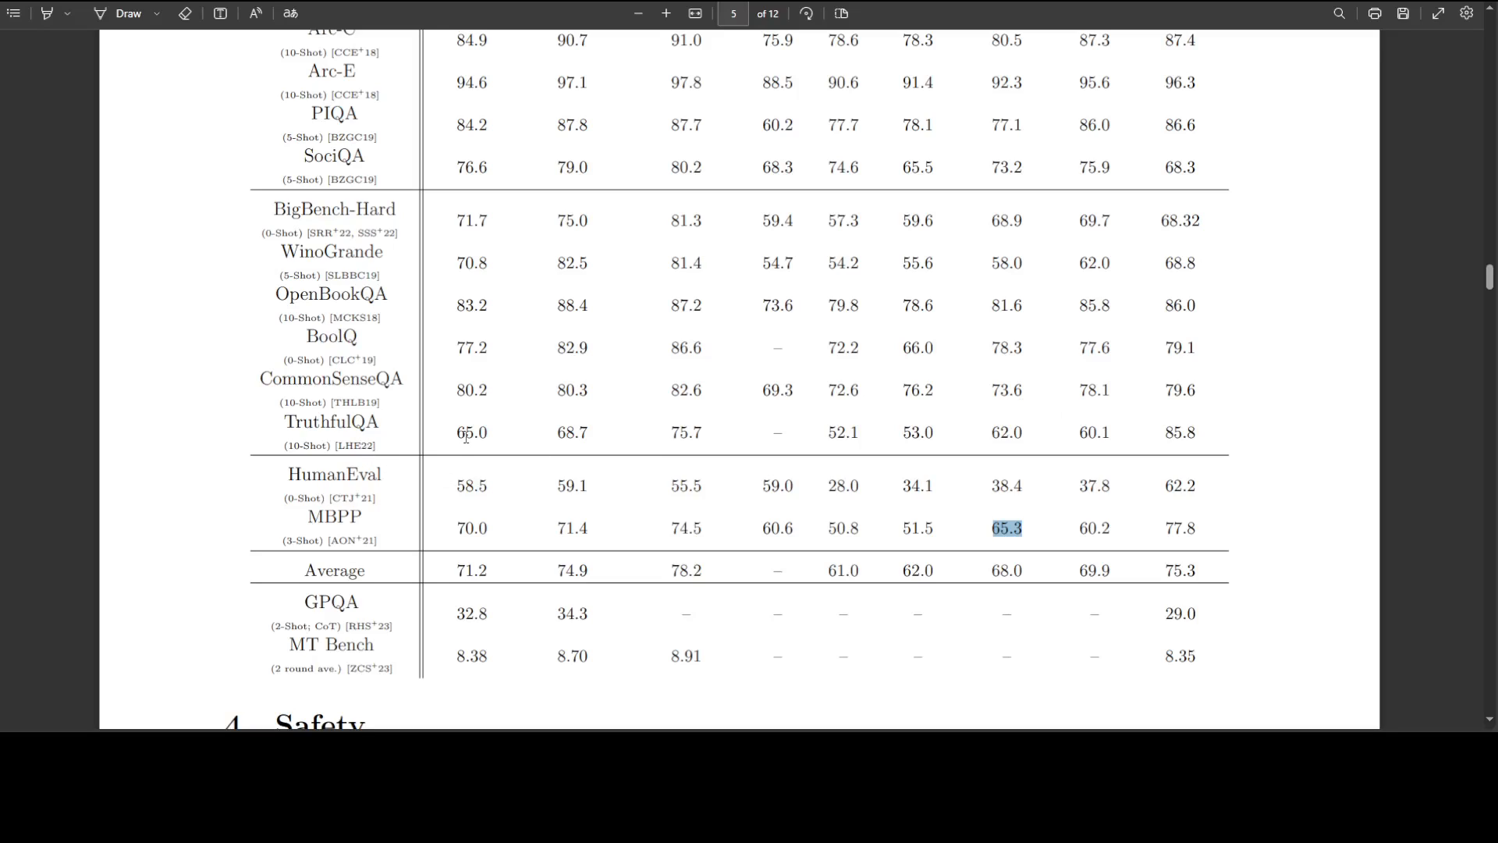
pyautogui.moveTo(934, 466)
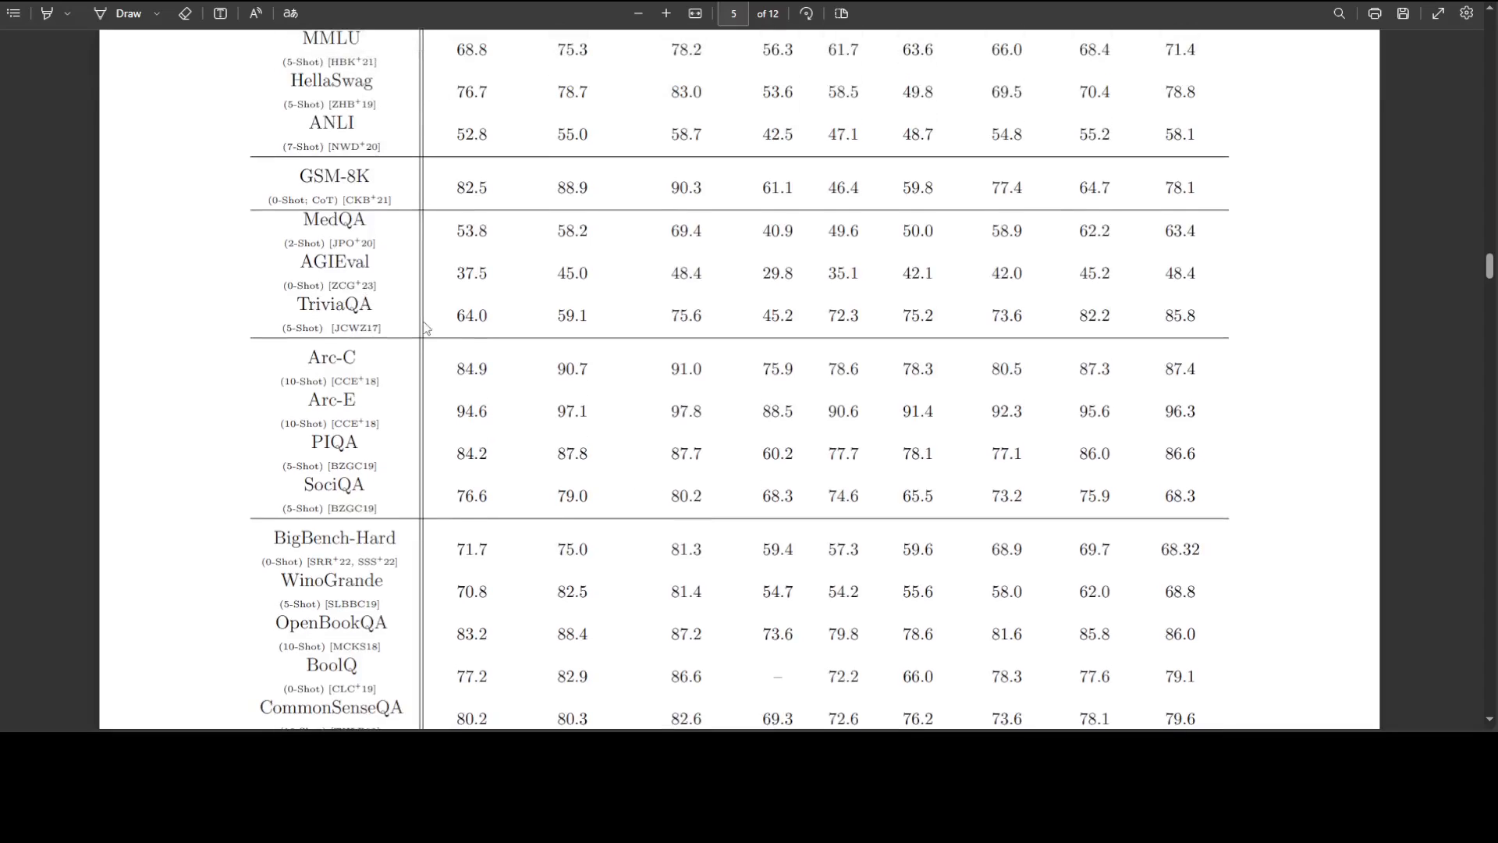
pyautogui.moveTo(593, 328)
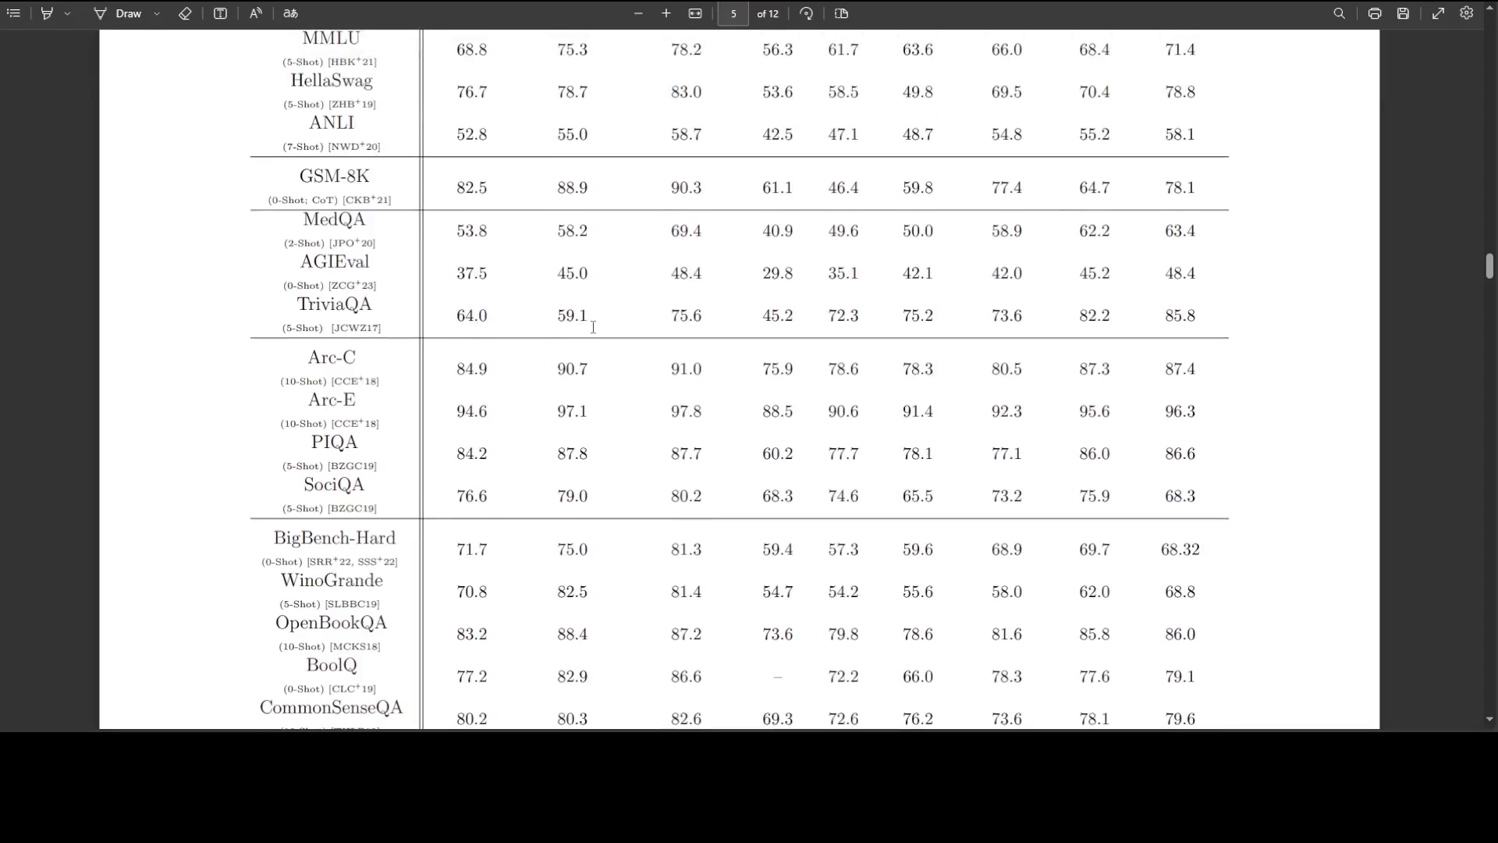
pyautogui.moveTo(784, 324)
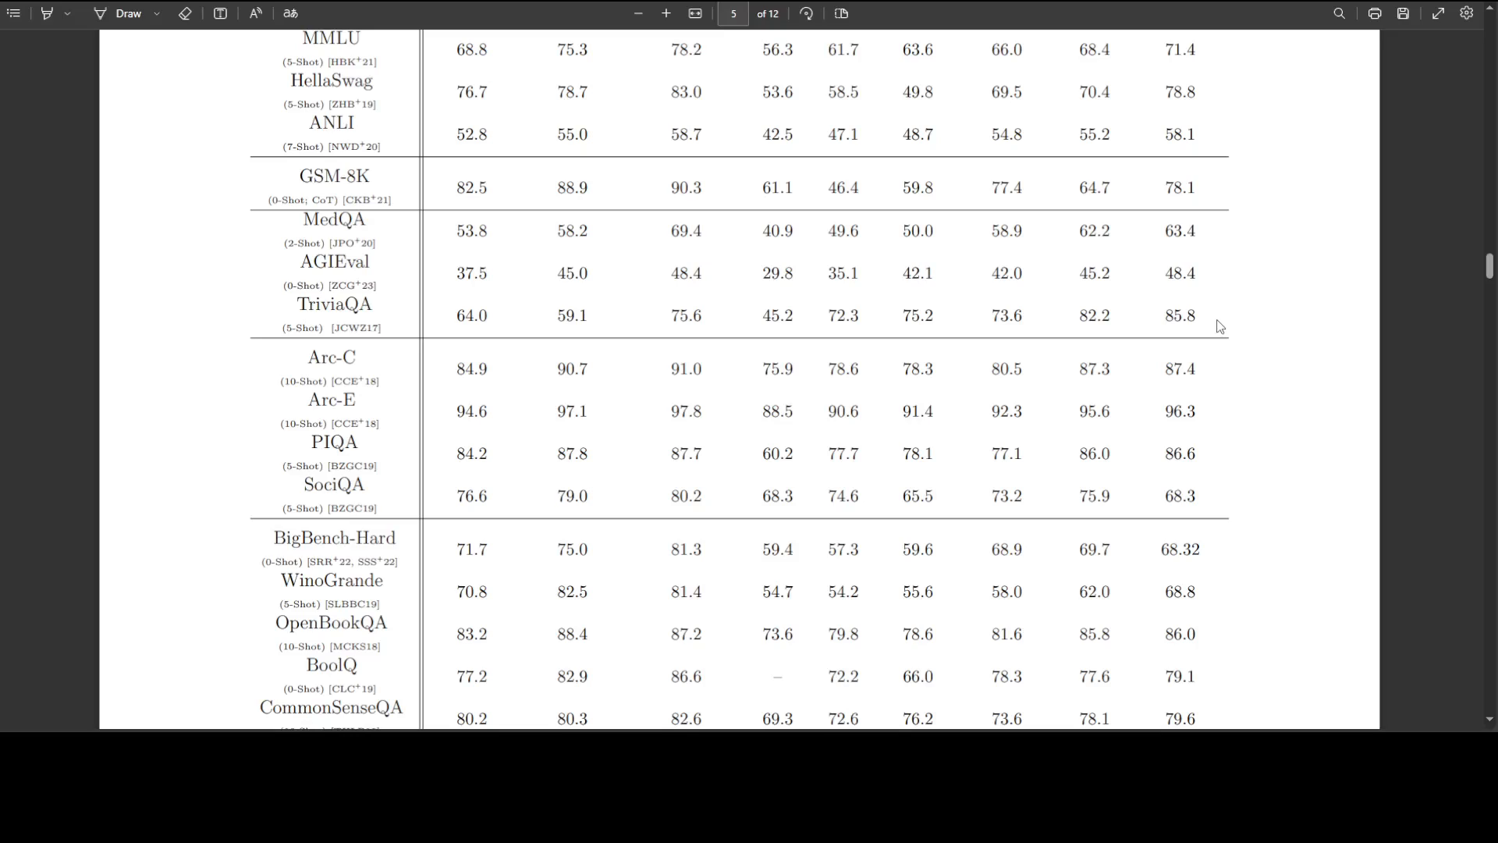
pyautogui.moveTo(1069, 346)
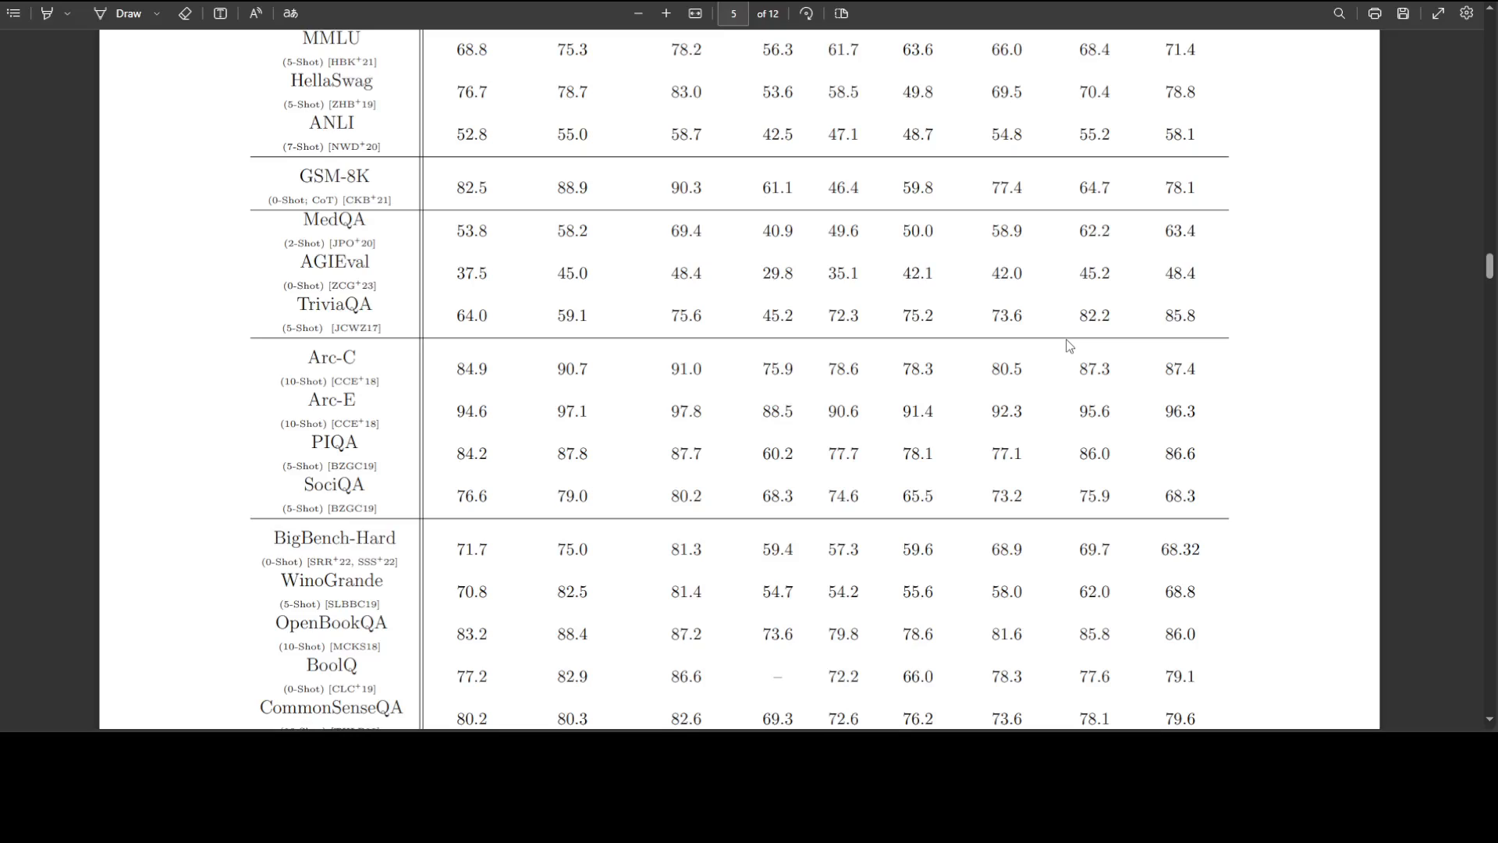
pyautogui.moveTo(927, 25)
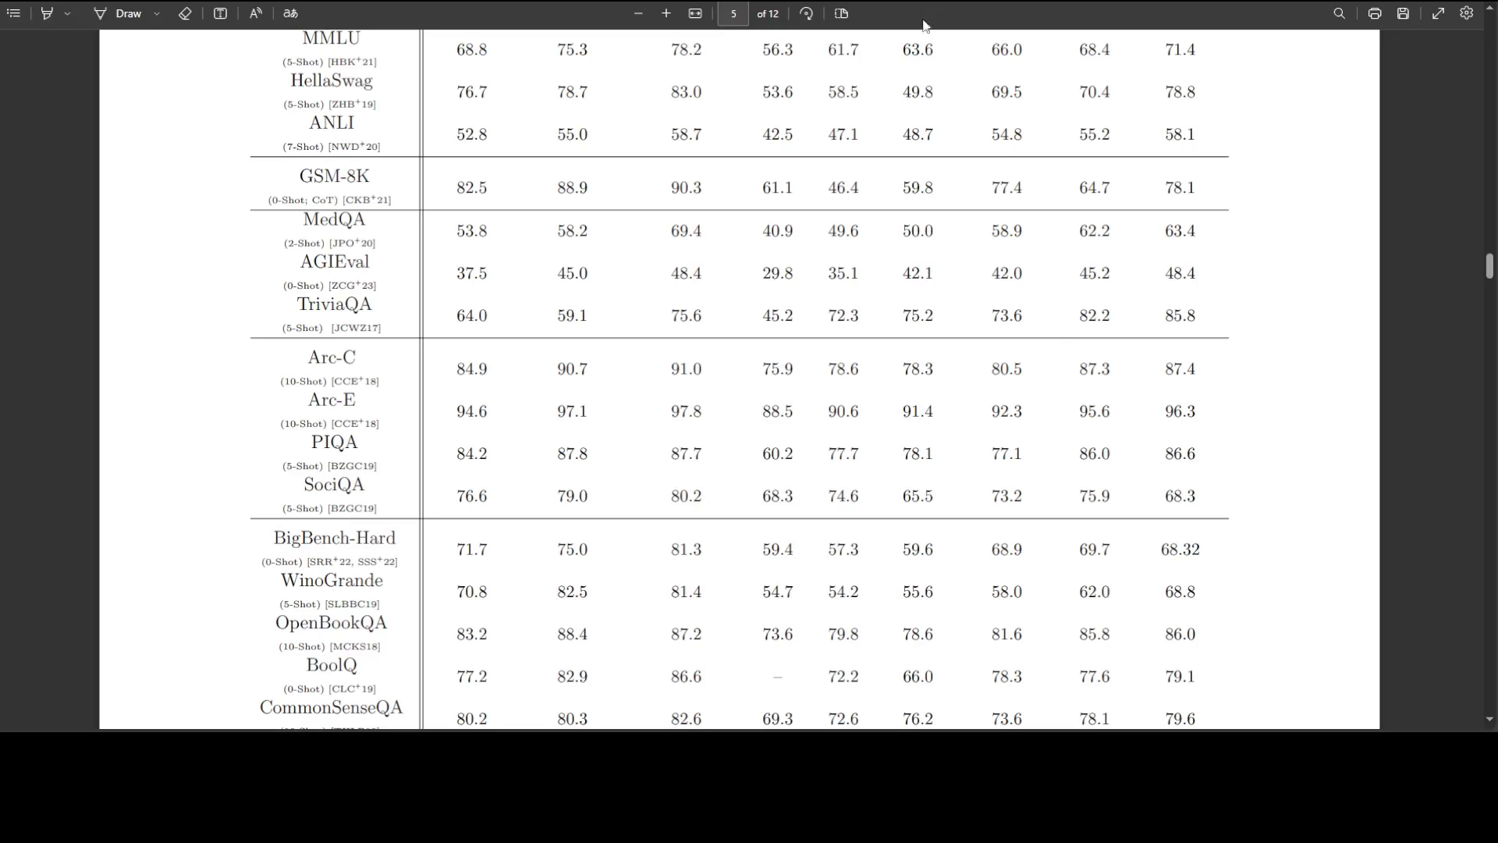